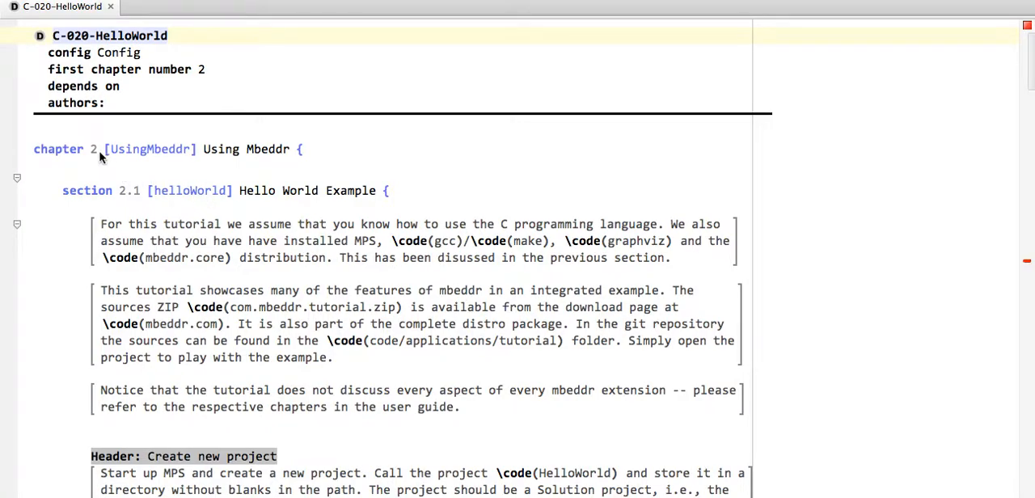
Scroll down through the Hello World document to the HelloWorld.main embed block.
scroll(down, 3)
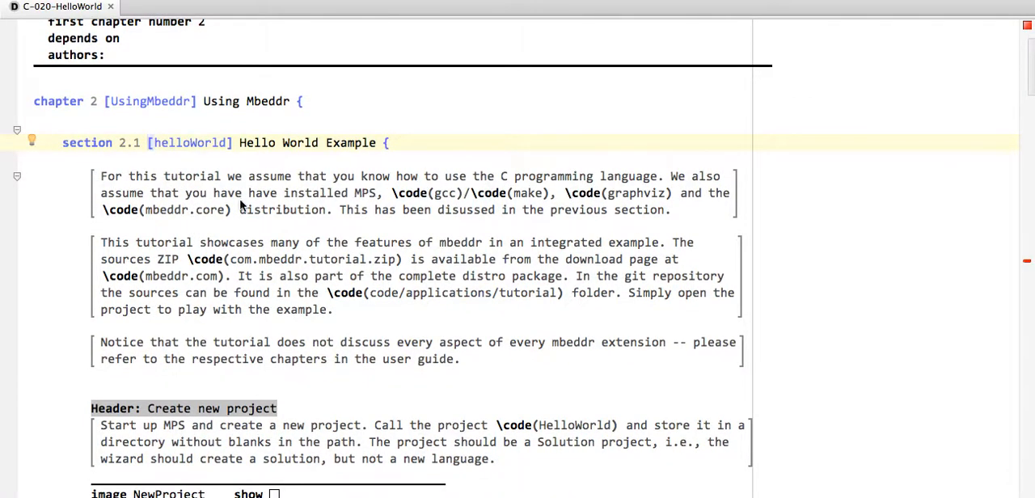
scroll(down, 3)
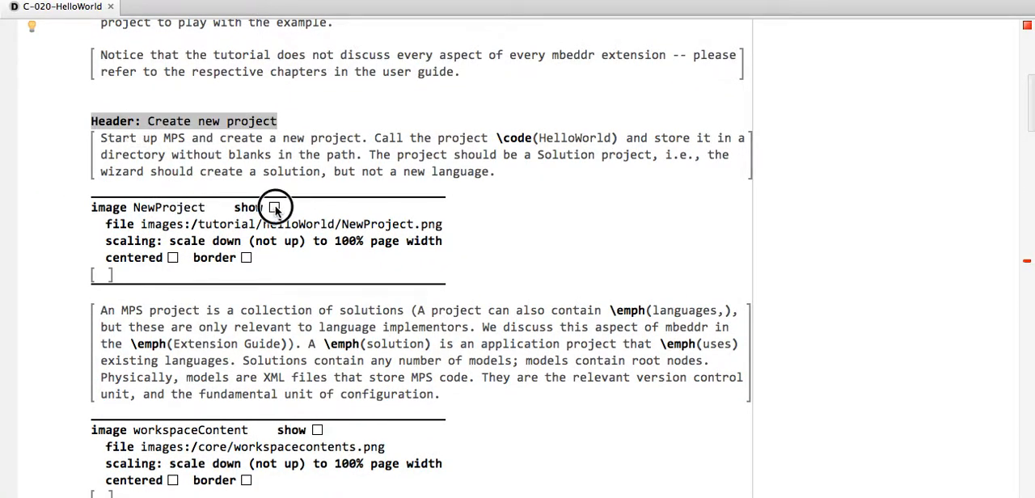
click(275, 207)
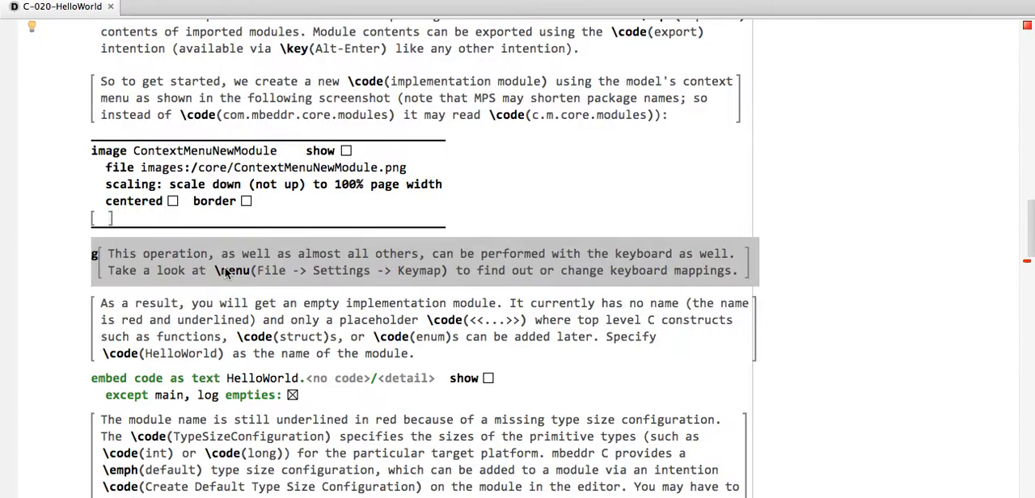
scroll(down, 3)
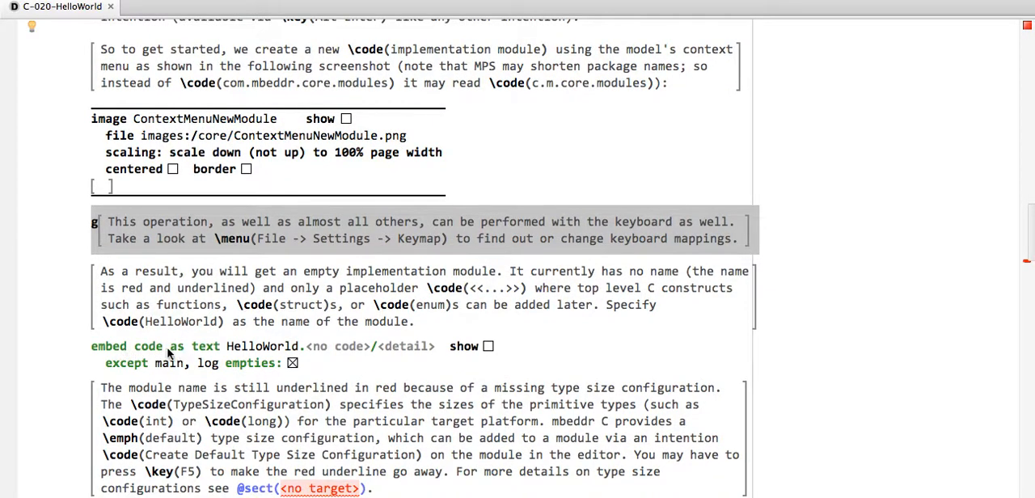
scroll(down, 3)
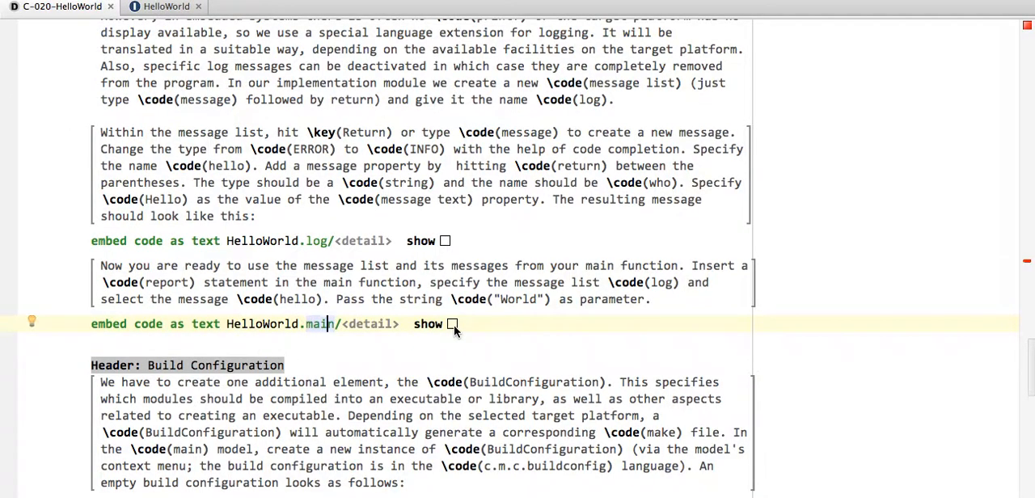
Preview the HelloWorld.main embed's main function inline, then hide it again.
click(454, 324)
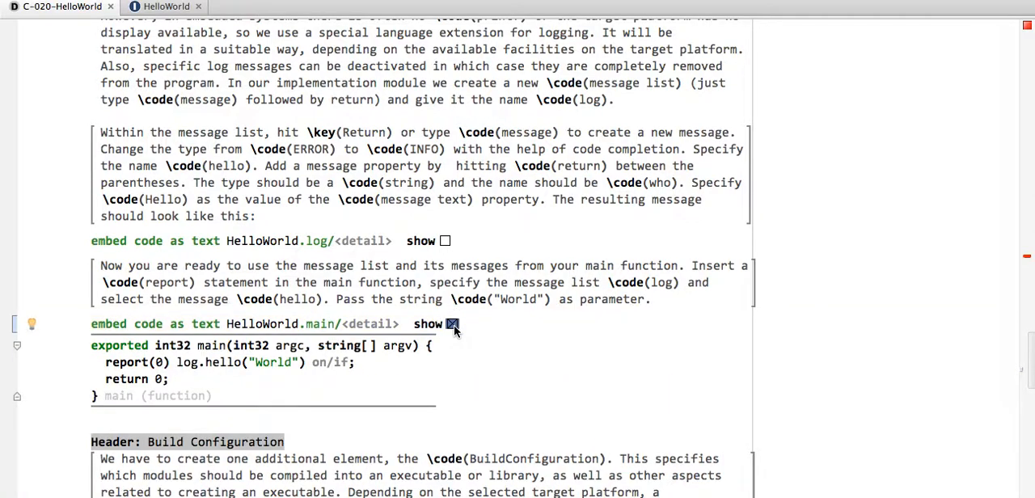
click(453, 323)
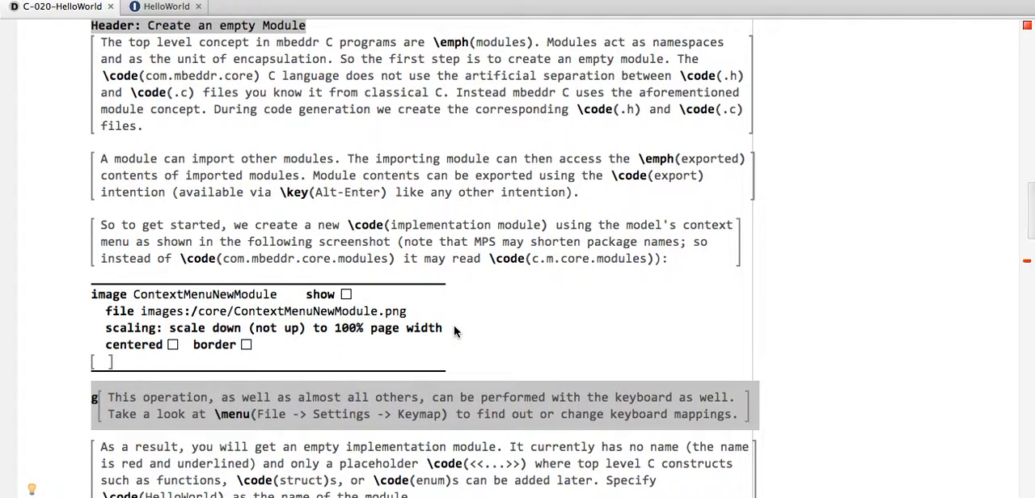
scroll(down, 3)
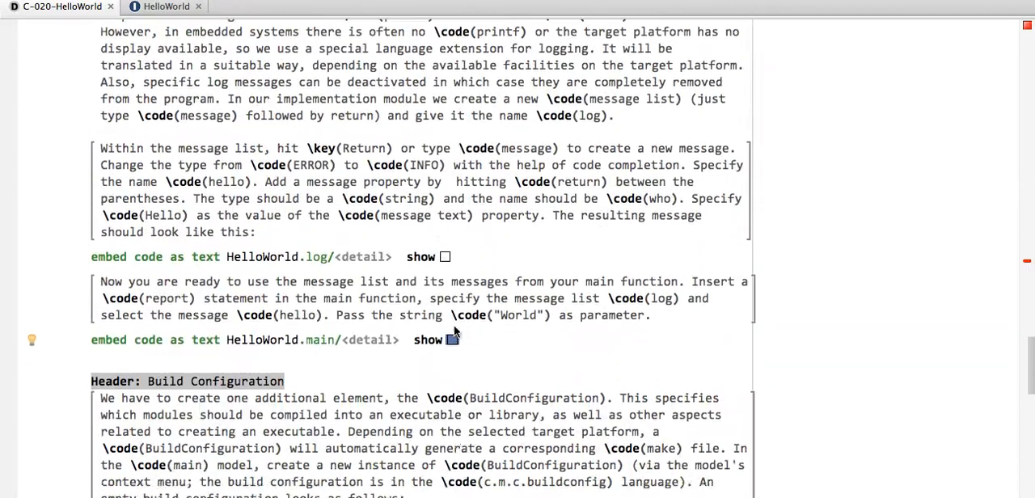
scroll(down, 3)
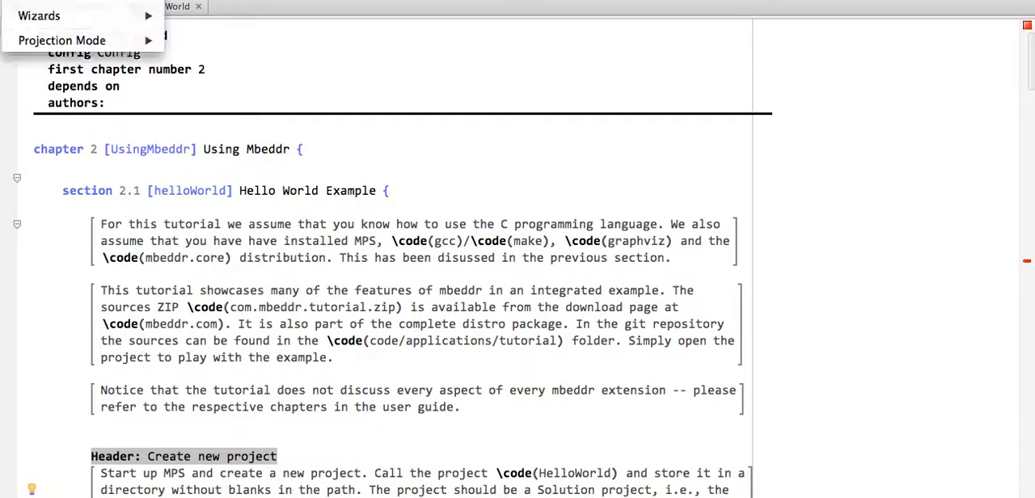
Switch the editor to Presentation Mode and scroll to the 'Create an empty Module' section.
click(62, 40)
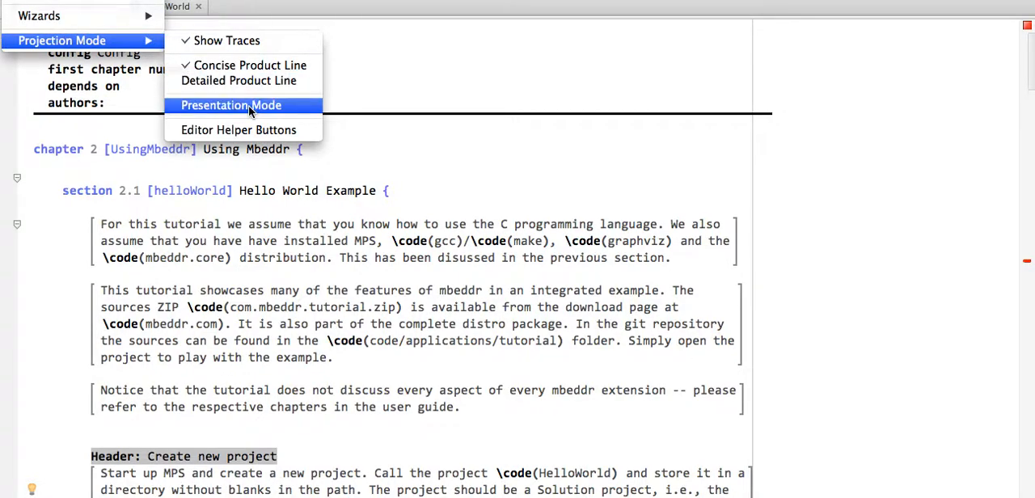
click(230, 105)
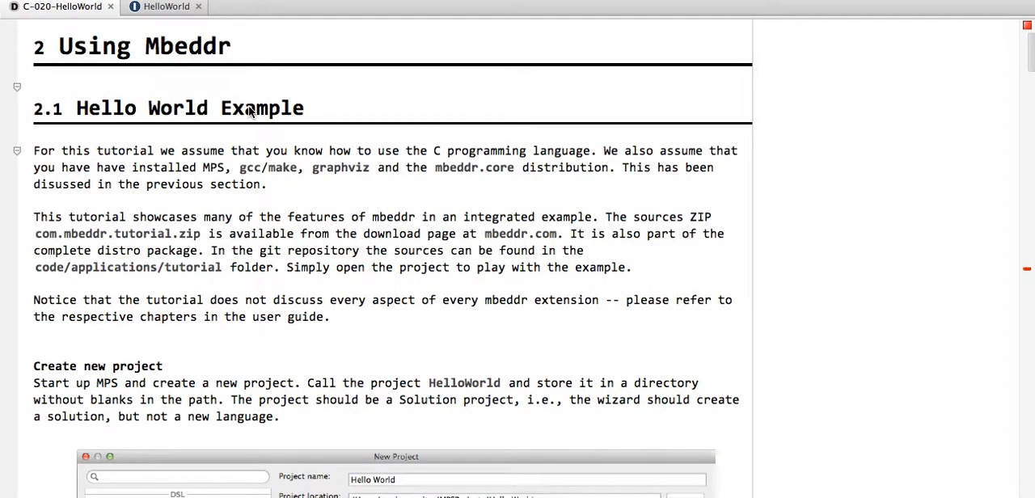
scroll(down, 3)
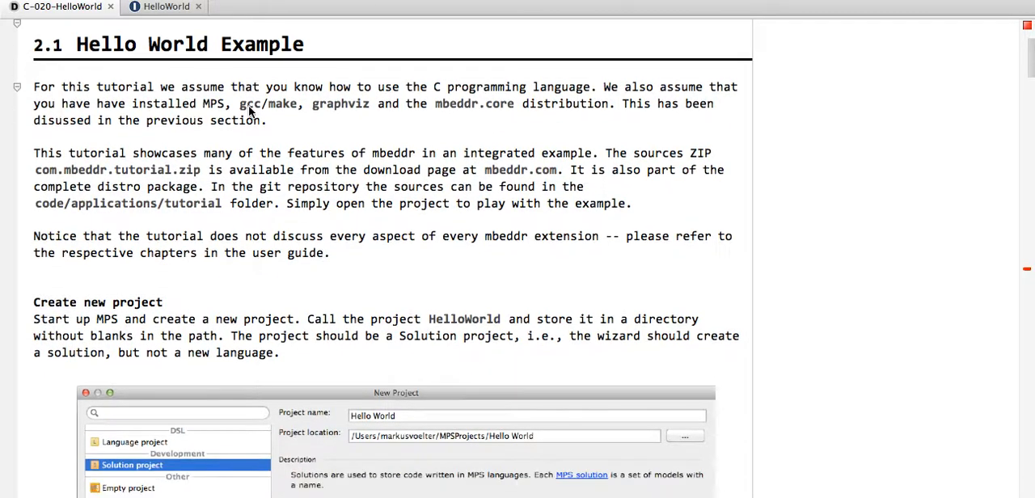
scroll(down, 3)
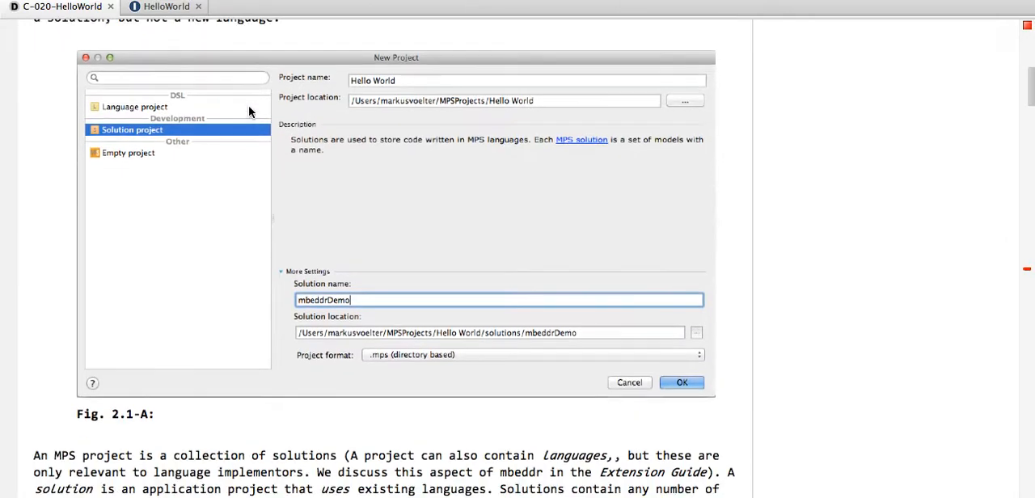
scroll(down, 3)
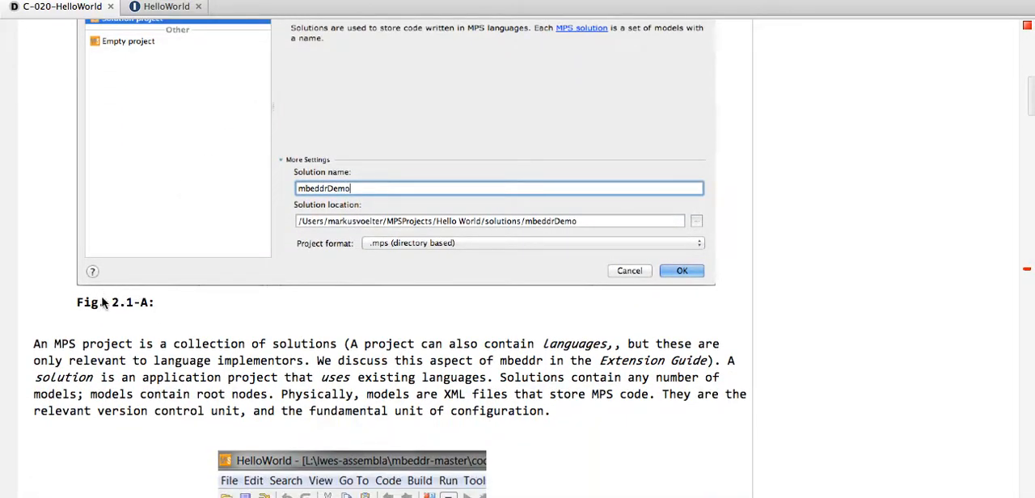
mouse_move(120, 305)
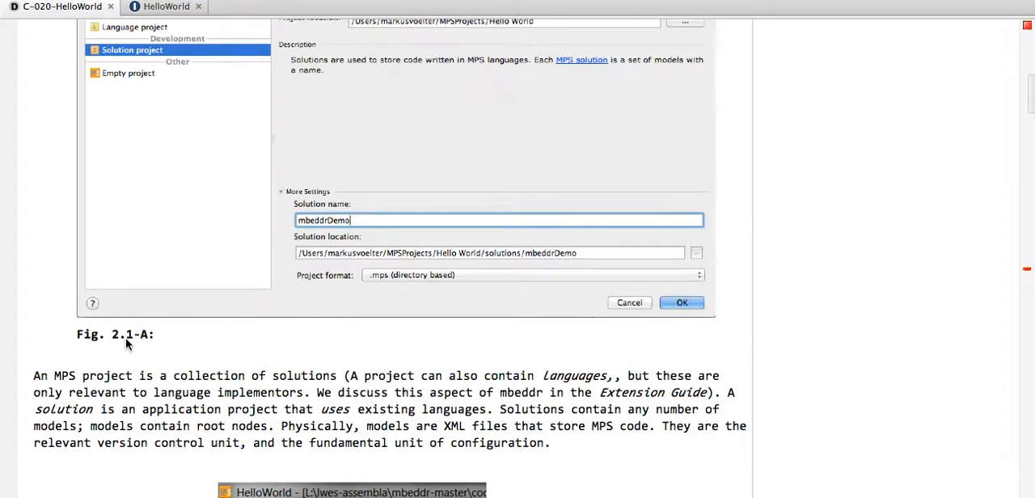
mouse_move(141, 344)
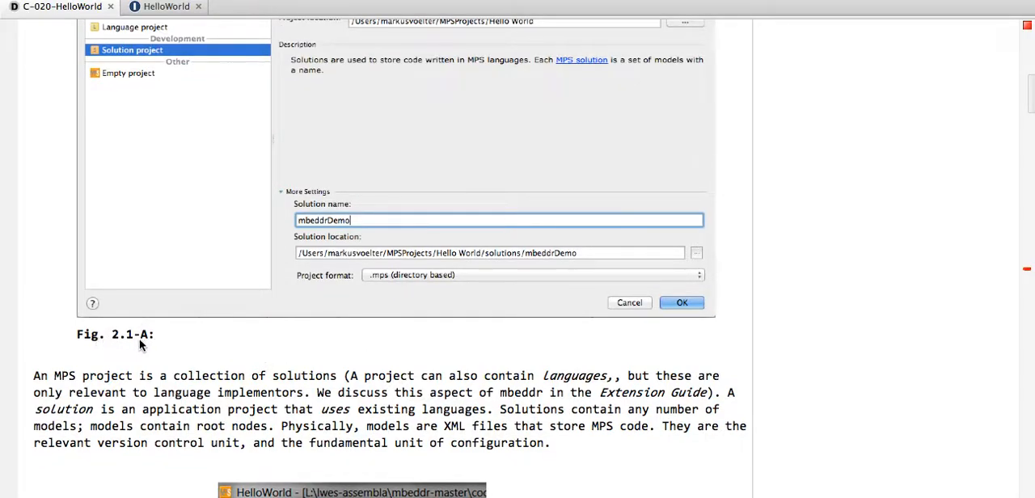
scroll(down, 3)
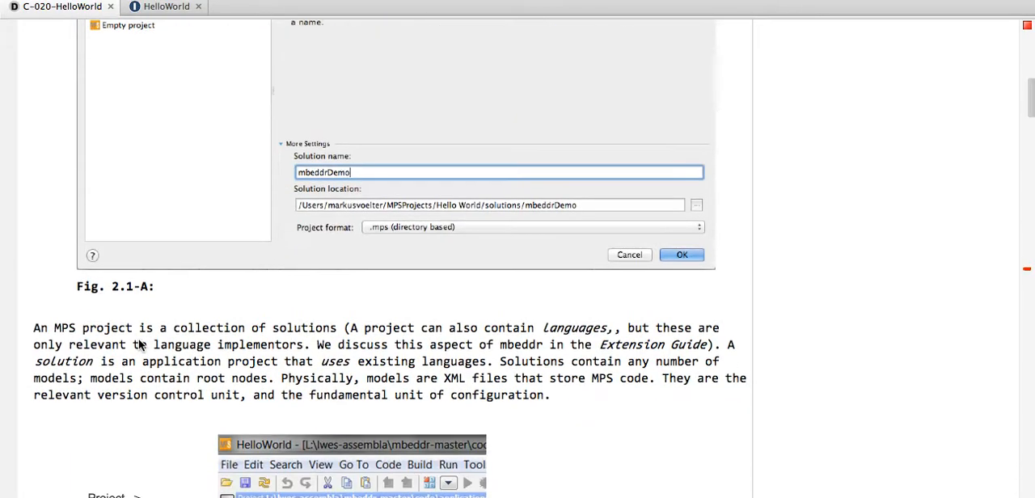
scroll(down, 3)
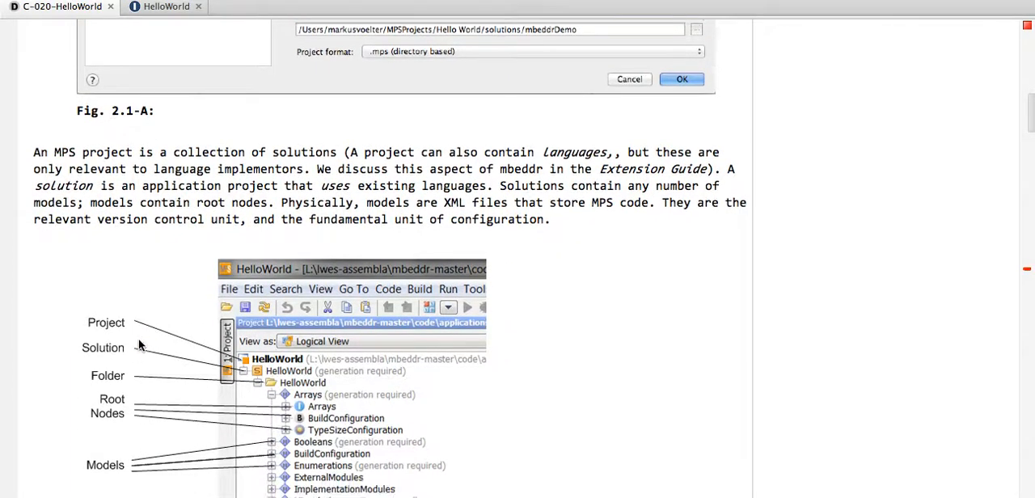
scroll(down, 3)
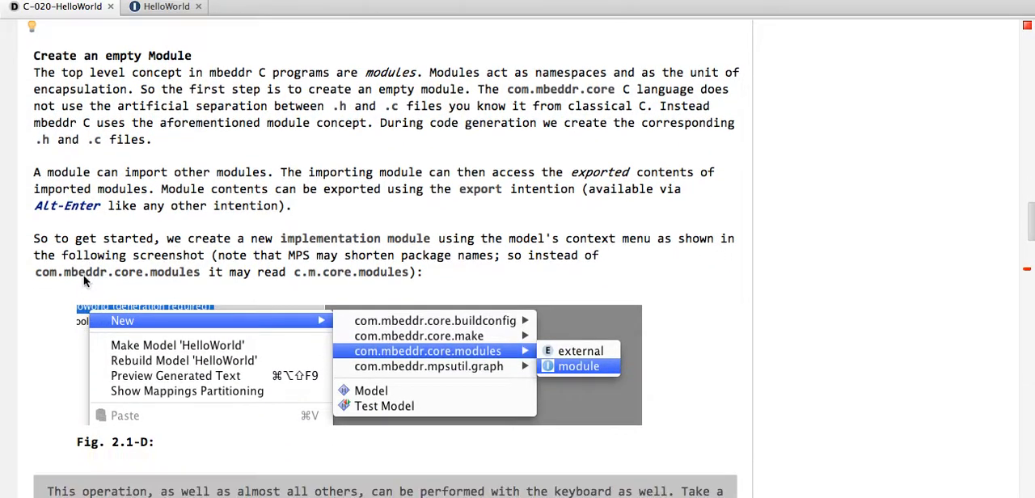
mouse_move(66, 205)
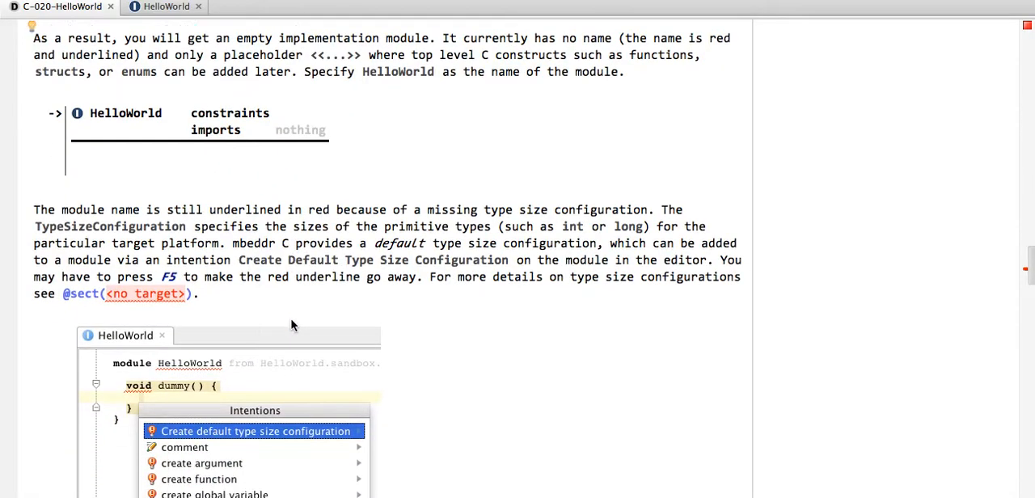
mouse_move(670, 70)
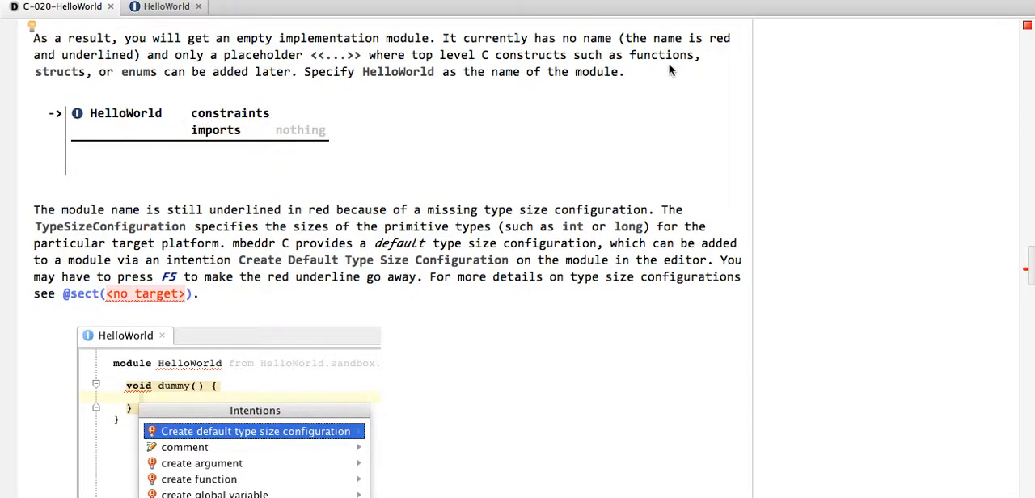
mouse_move(87, 130)
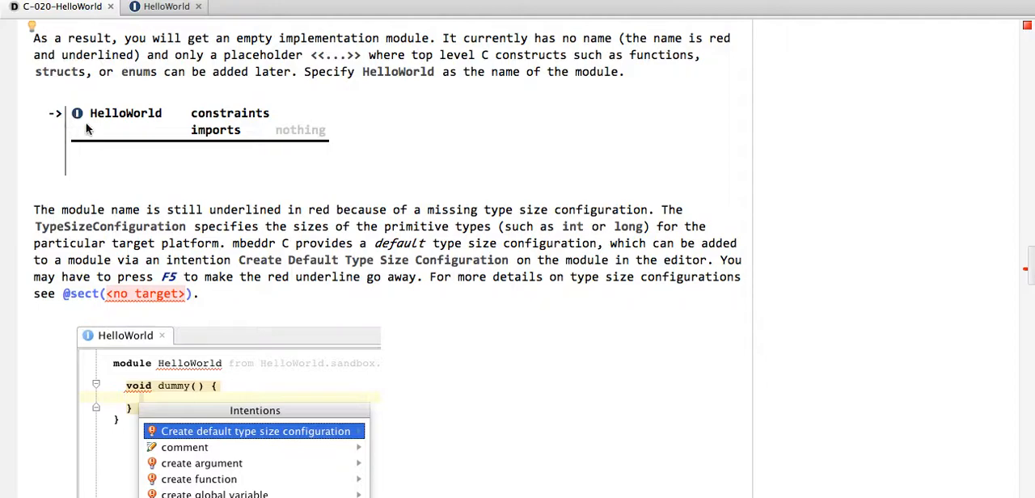
mouse_move(177, 126)
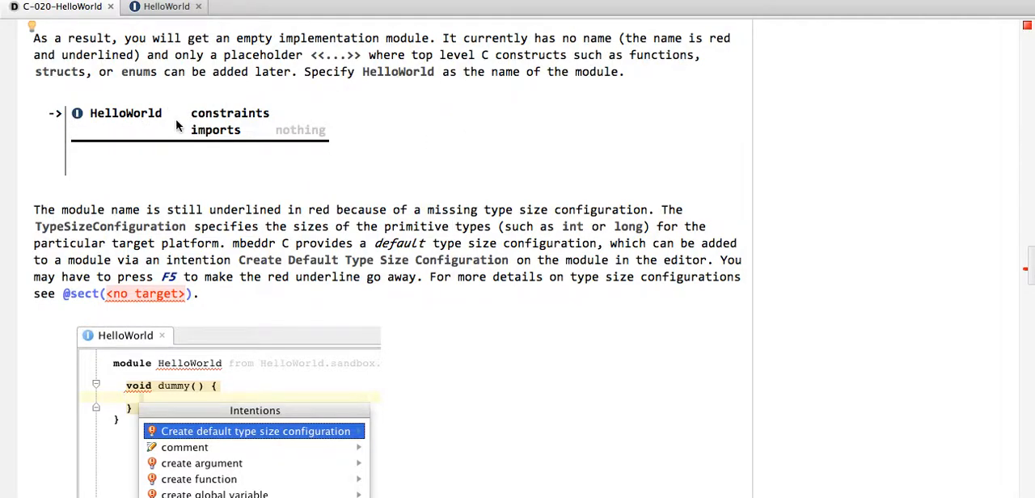
mouse_move(186, 142)
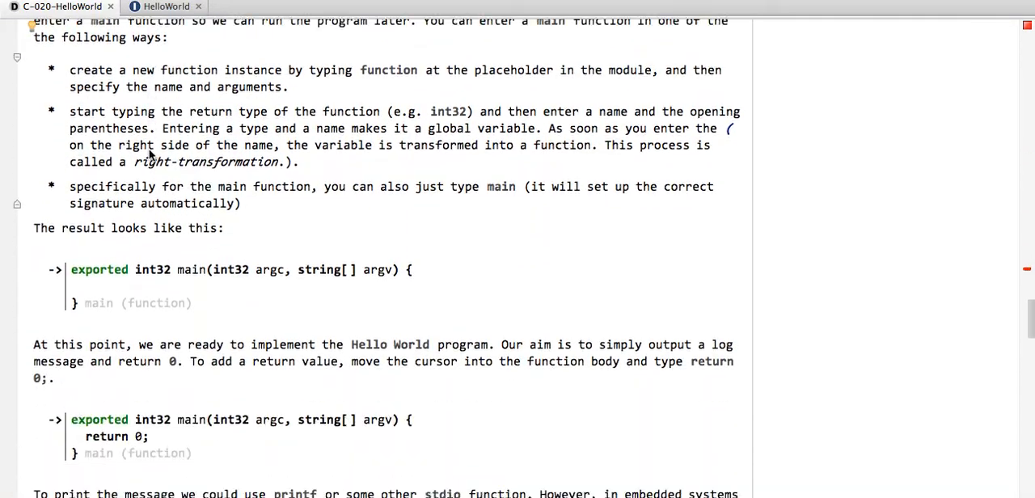
scroll(down, 3)
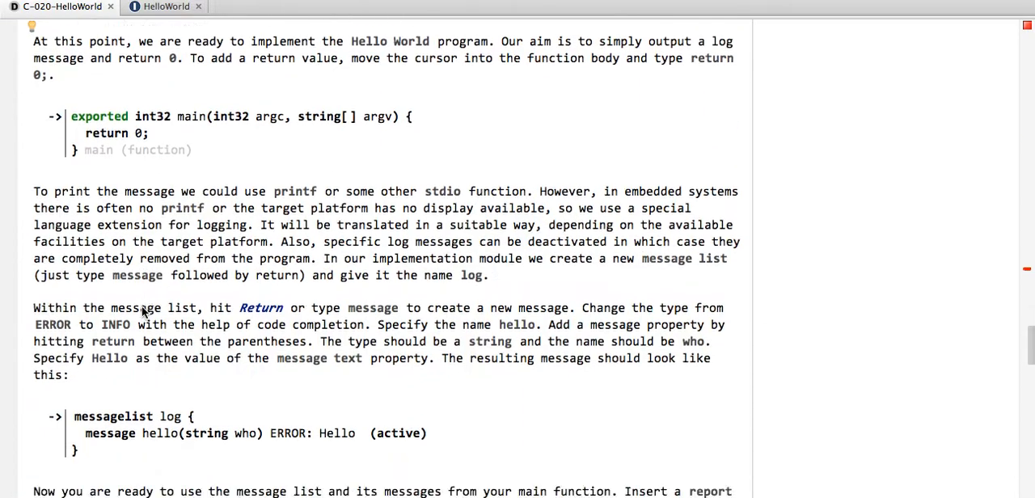
scroll(down, 3)
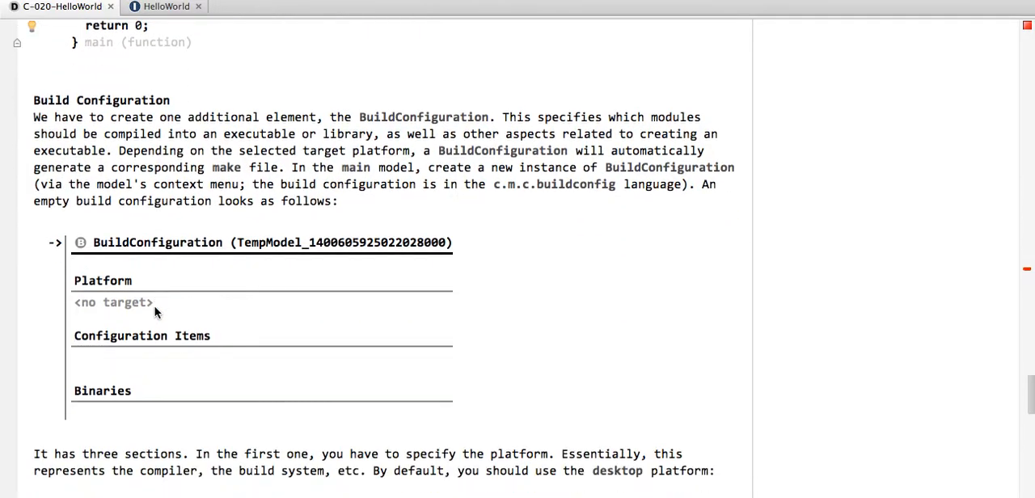
scroll(down, 3)
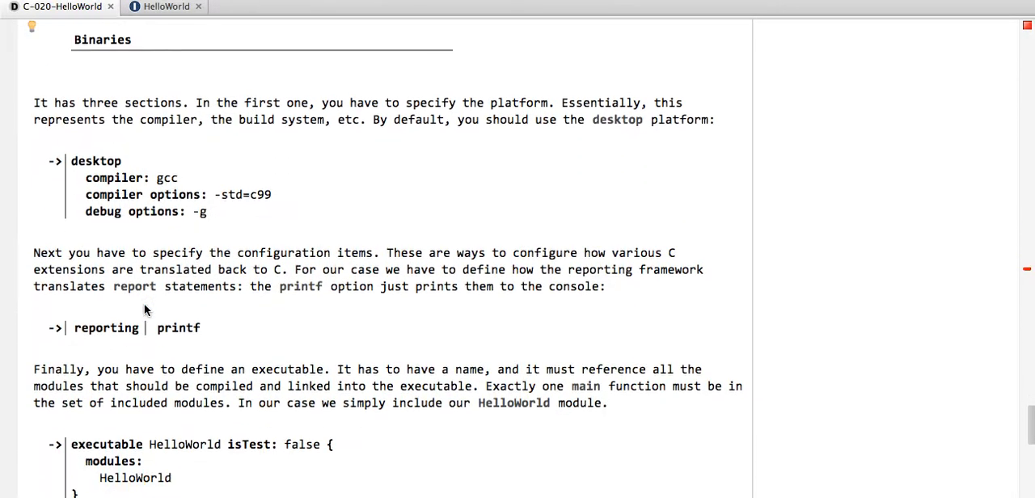
scroll(down, 3)
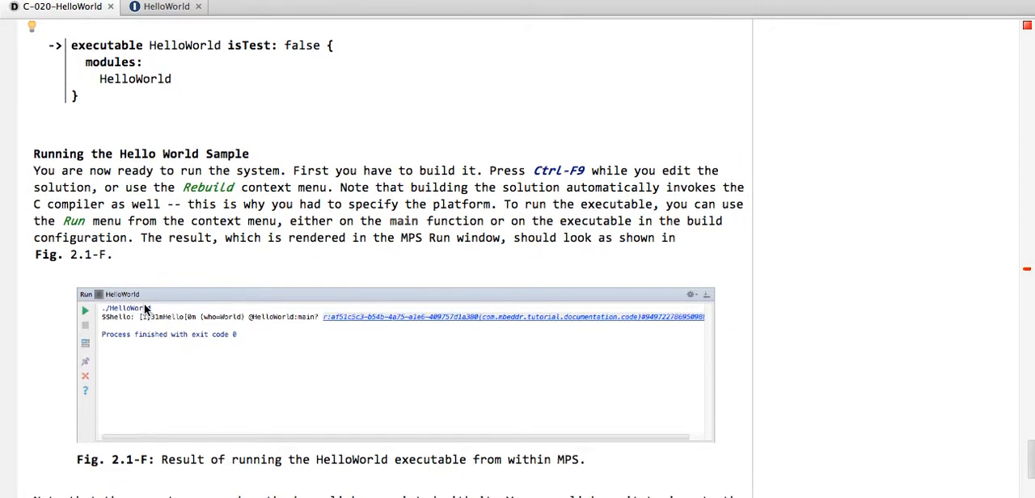
mouse_move(433, 264)
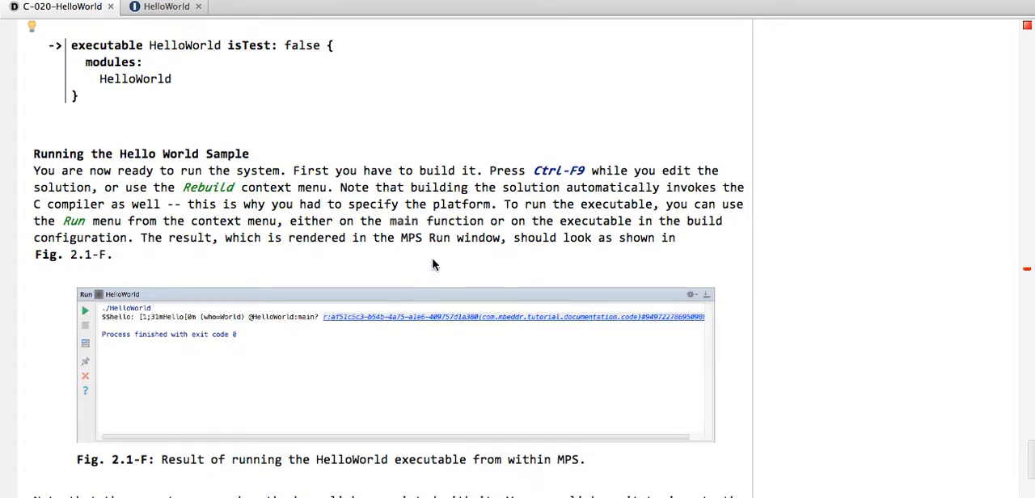
scroll(down, 3)
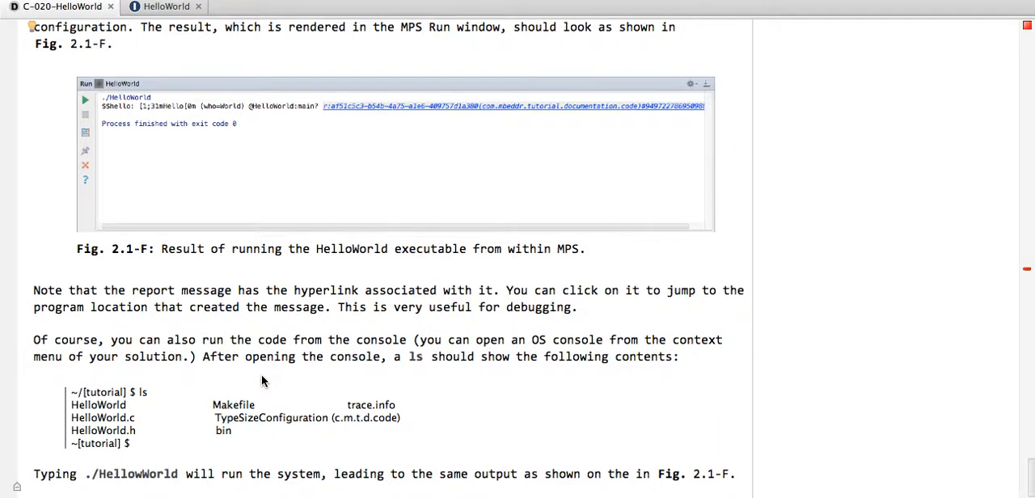
mouse_move(572, 483)
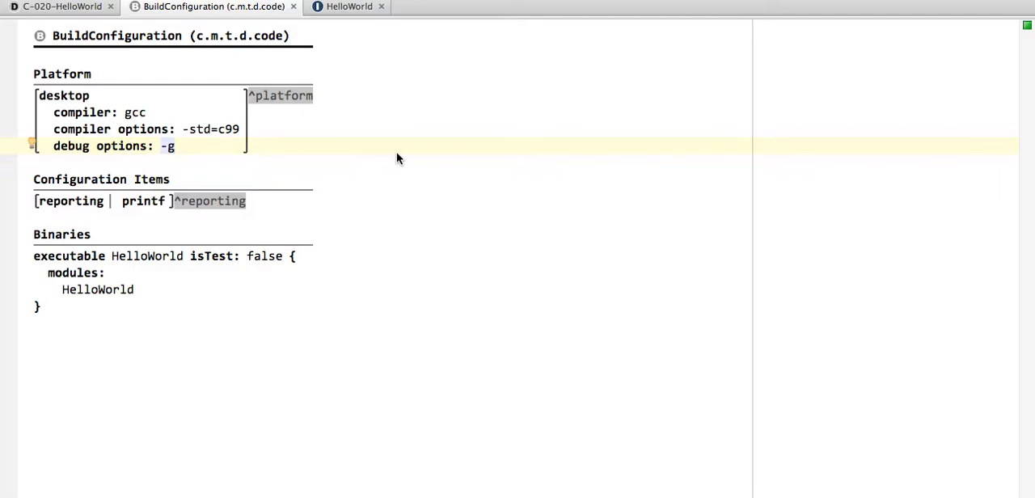
Scroll the tutorial down to the report-statement section.
scroll(down, 3)
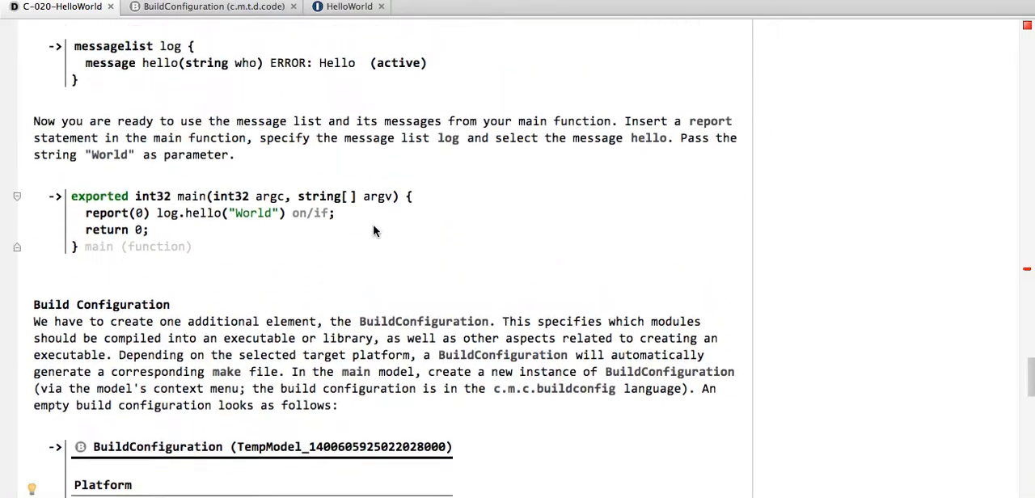
Read down the rendered tutorial past the main function returning 0 and the log message list.
scroll(up, 3)
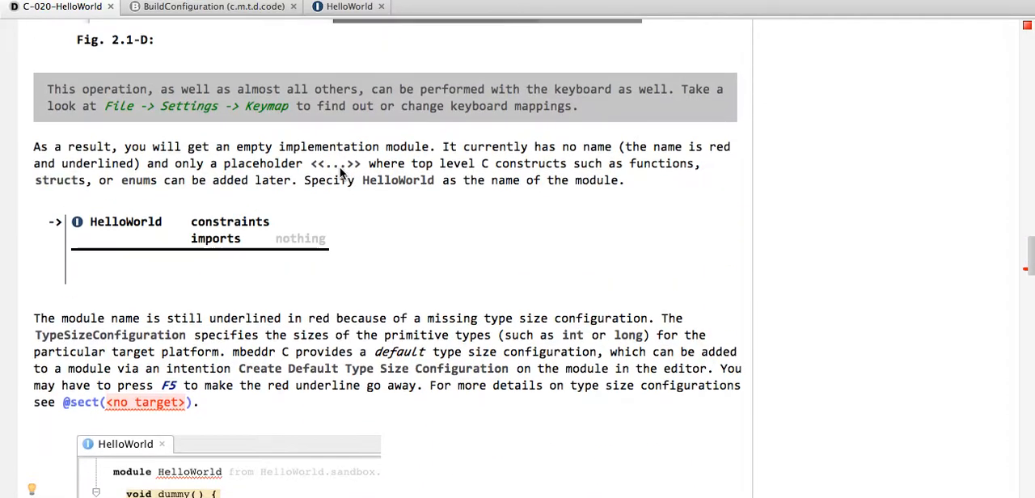
mouse_move(184, 204)
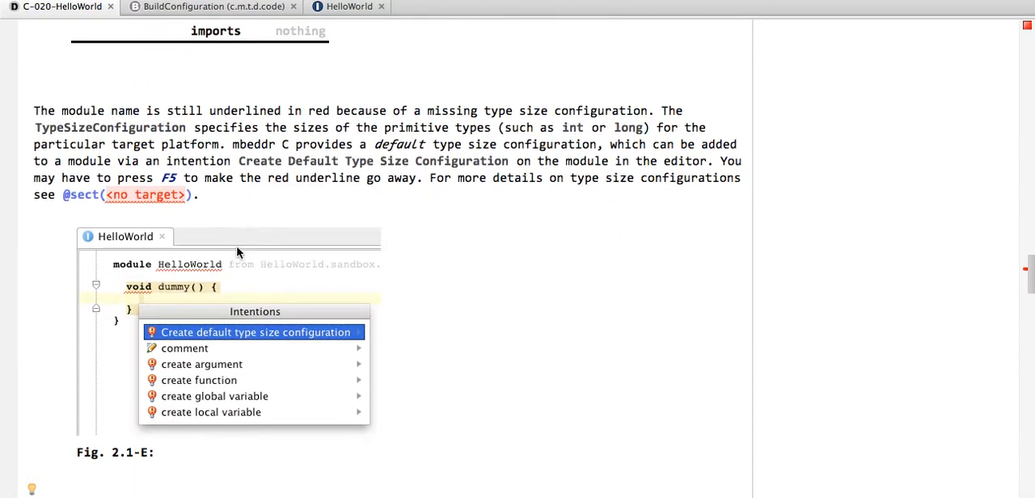
scroll(down, 3)
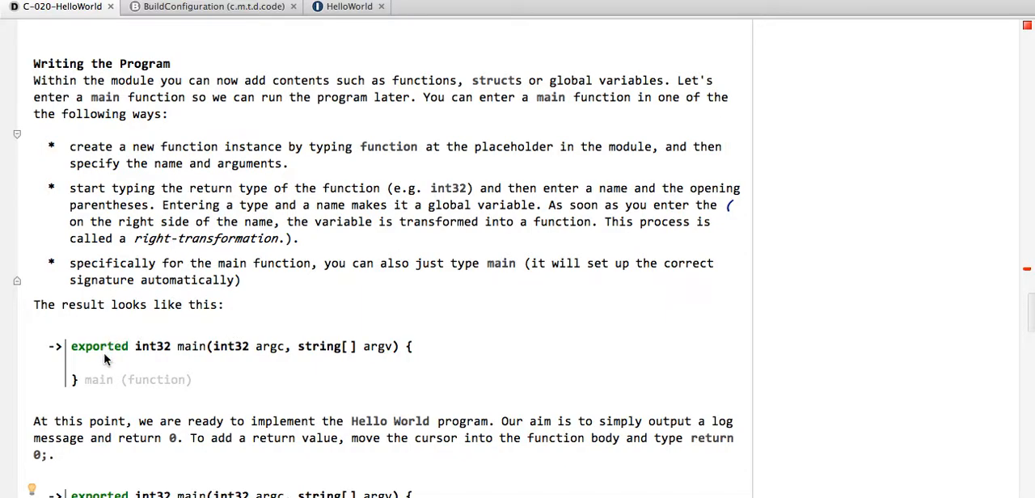
mouse_move(227, 388)
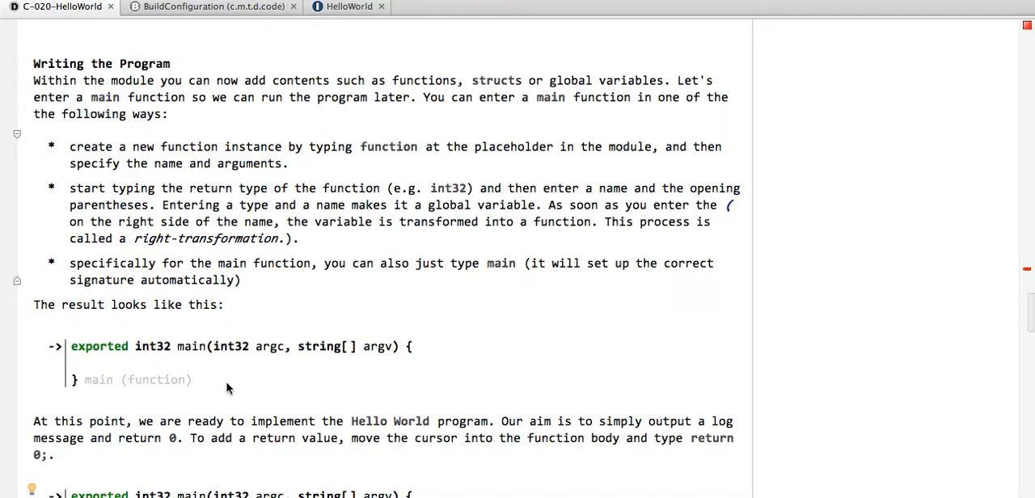
scroll(down, 3)
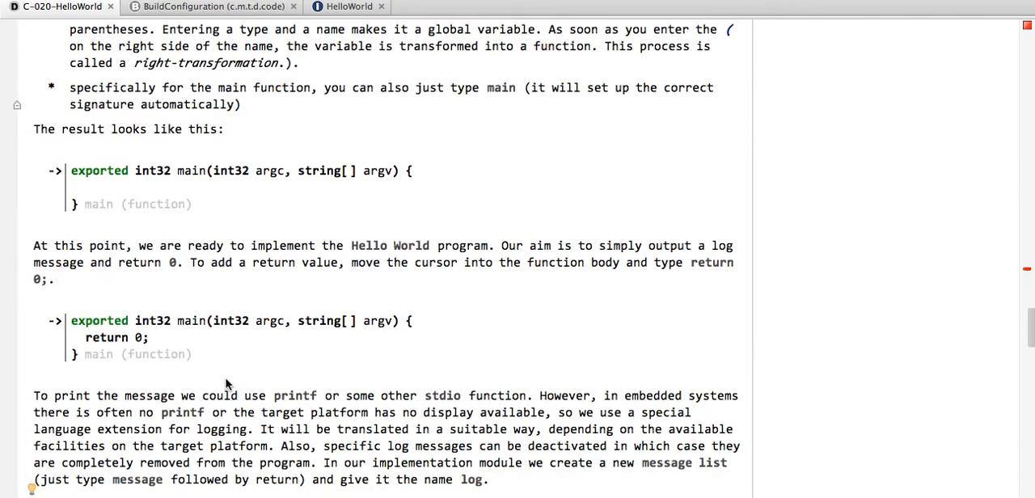
scroll(down, 3)
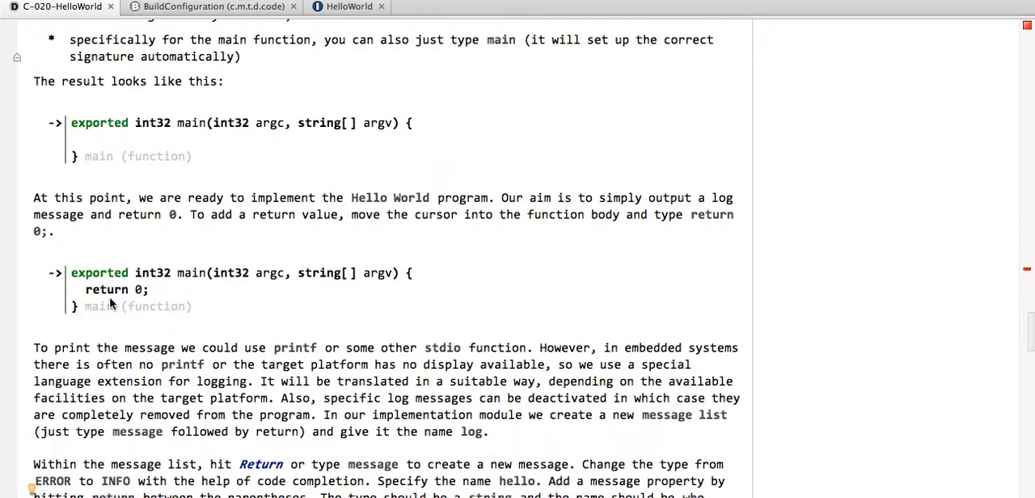
scroll(down, 3)
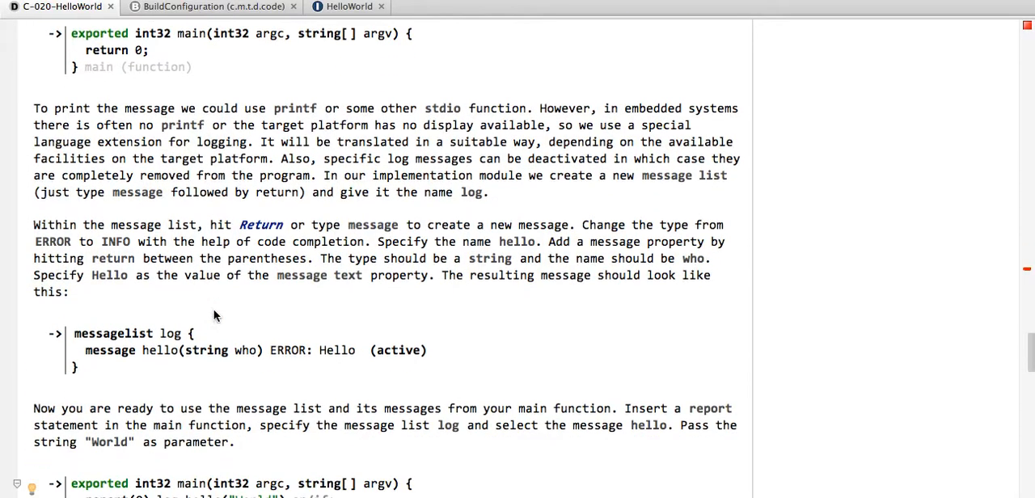
scroll(down, 3)
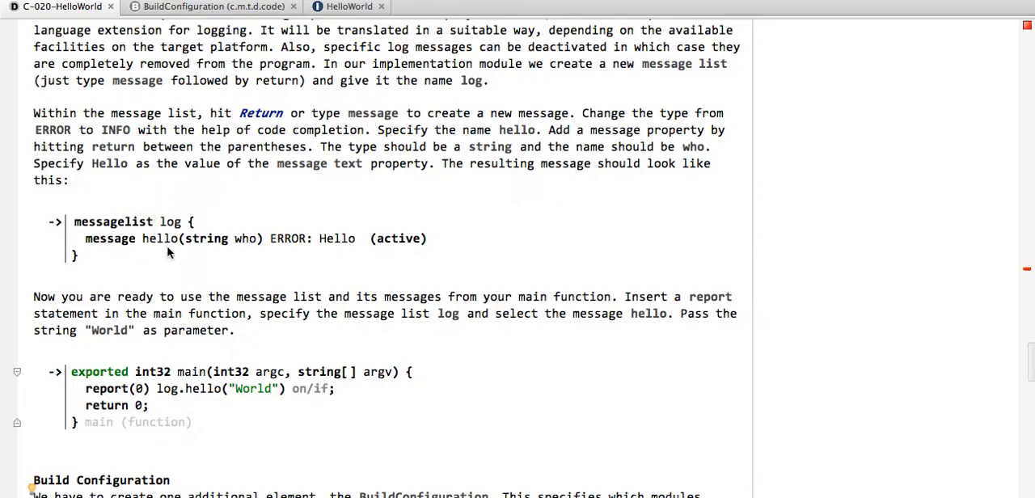
mouse_move(156, 427)
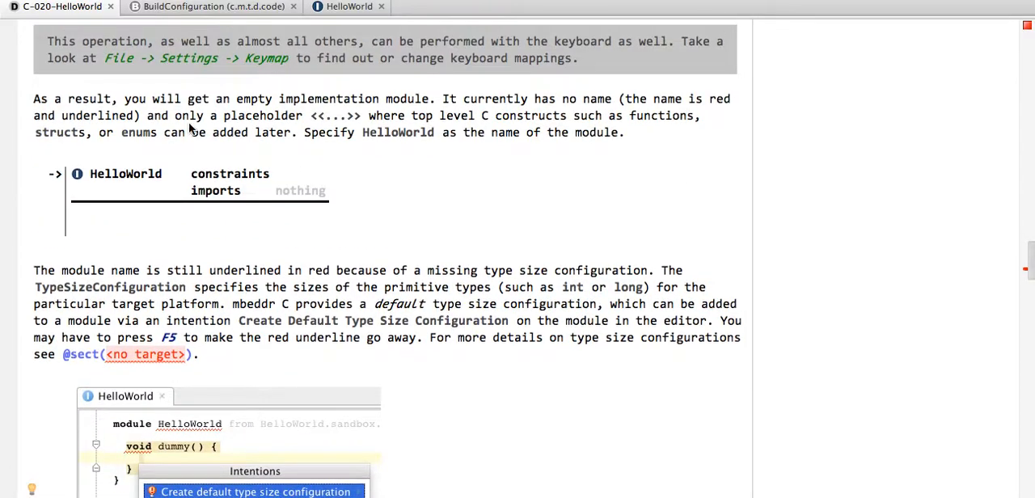
mouse_move(192, 204)
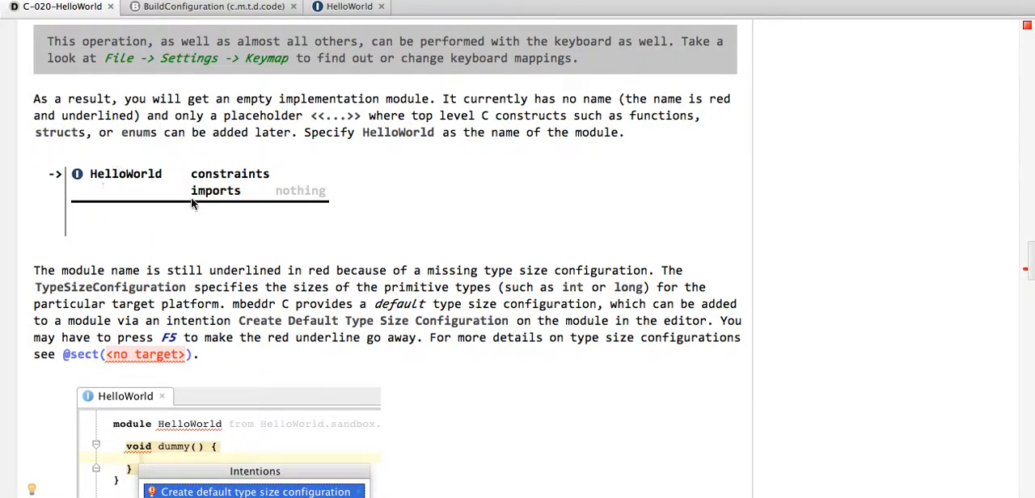
scroll(down, 3)
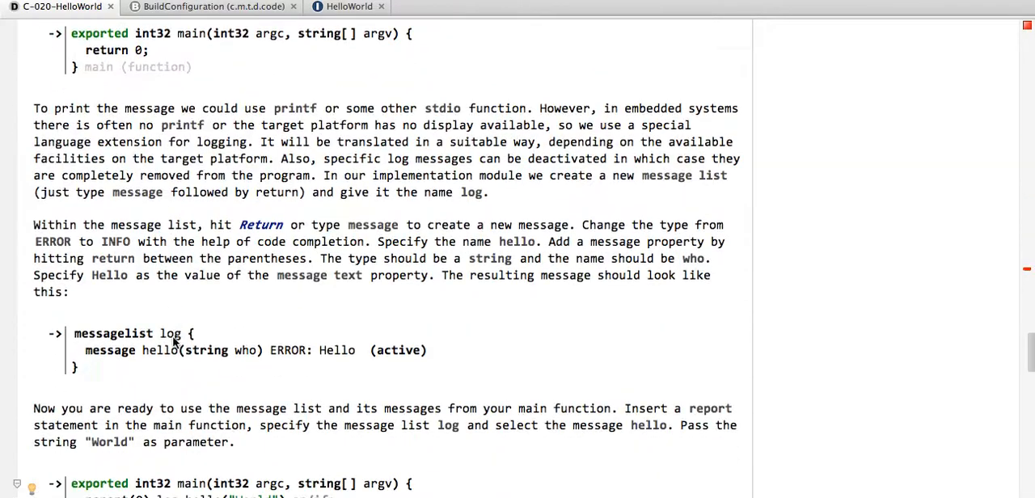
scroll(down, 3)
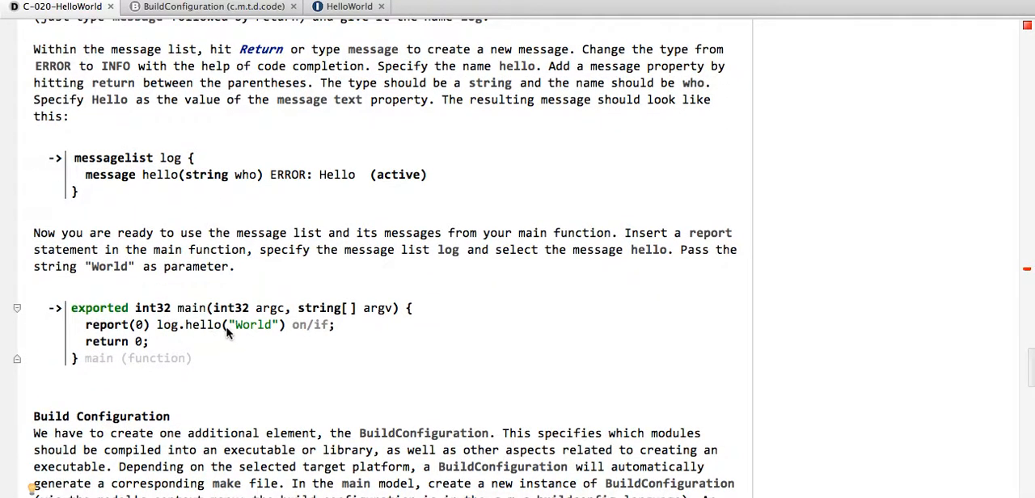
scroll(down, 3)
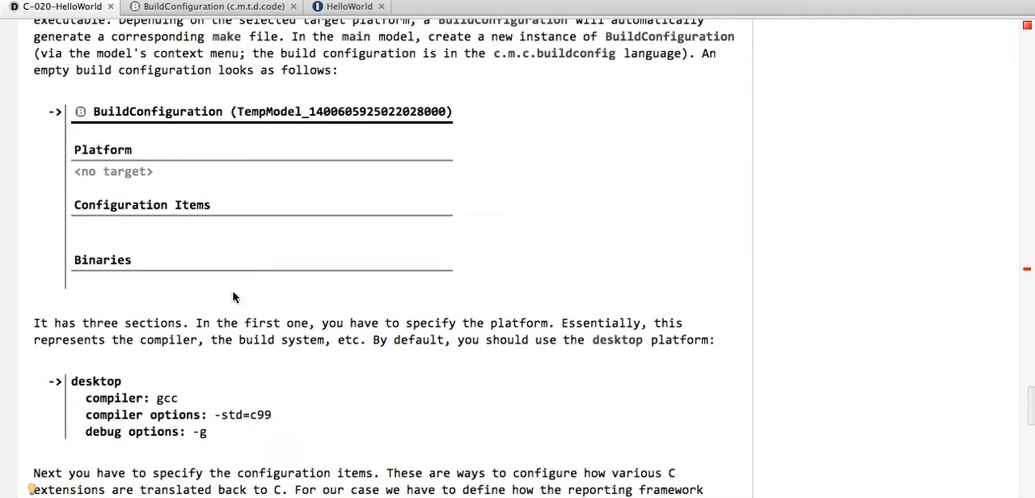
scroll(down, 3)
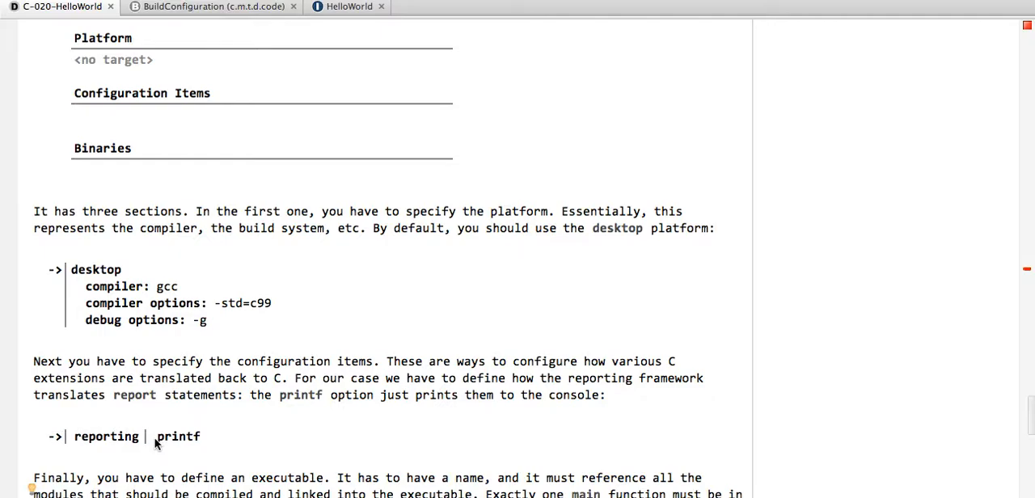
scroll(down, 3)
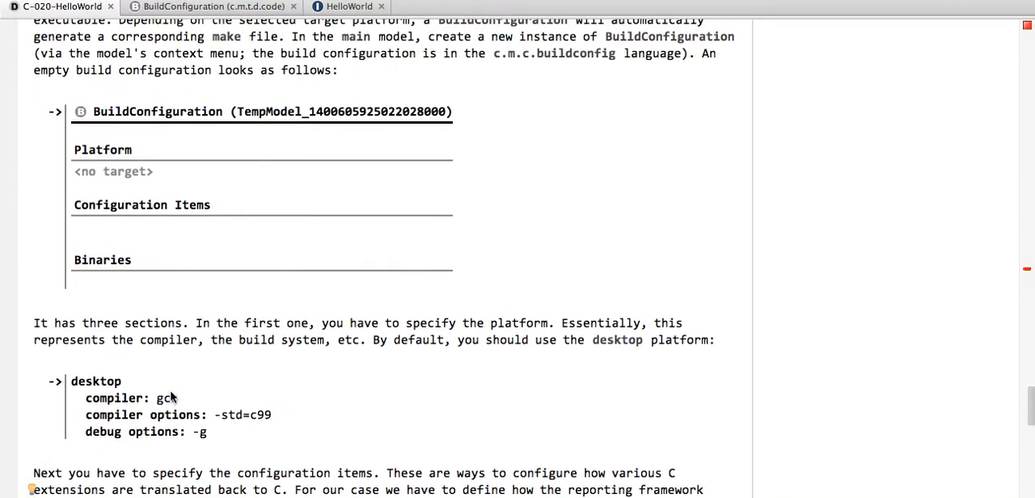
scroll(down, 3)
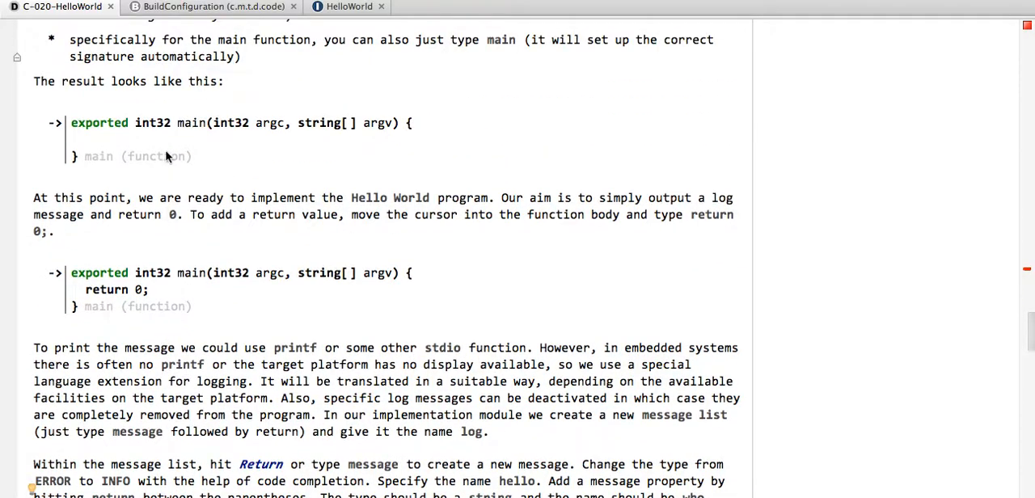
mouse_move(115, 259)
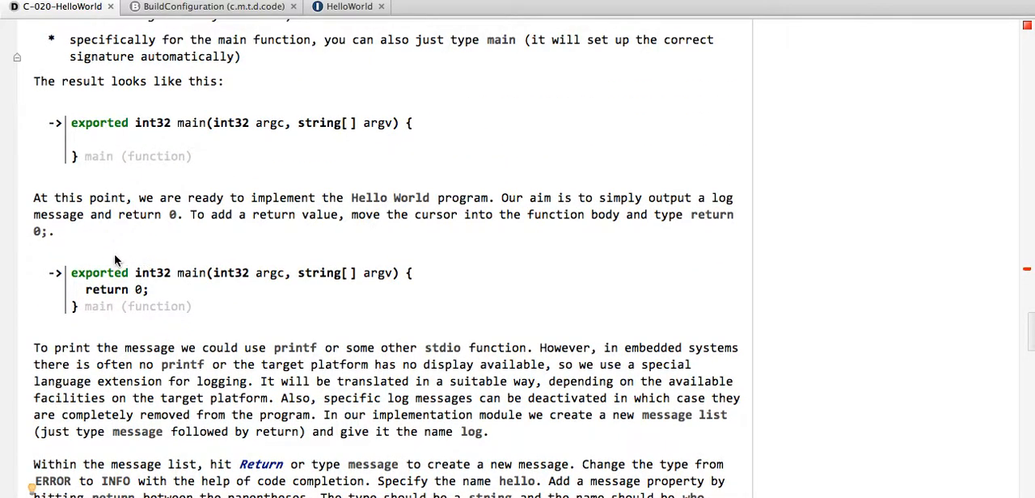
scroll(down, 3)
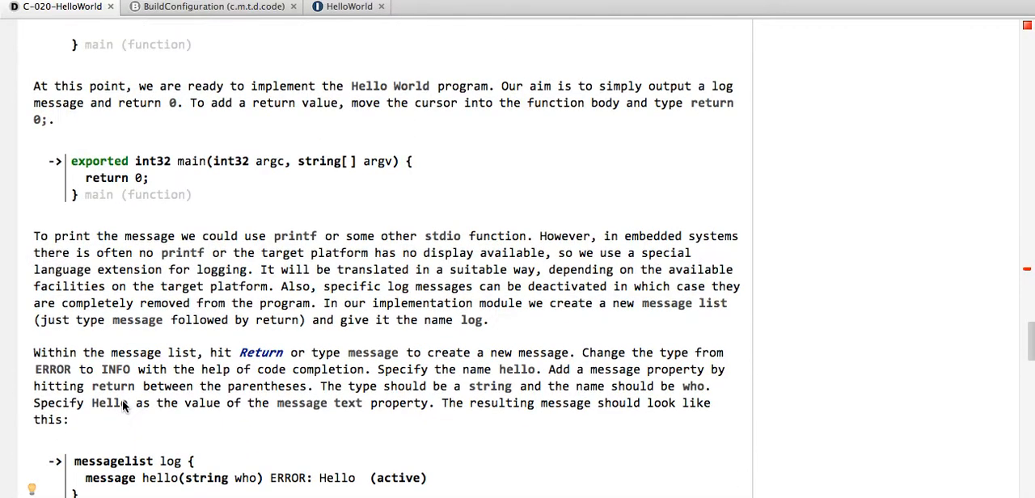
scroll(down, 3)
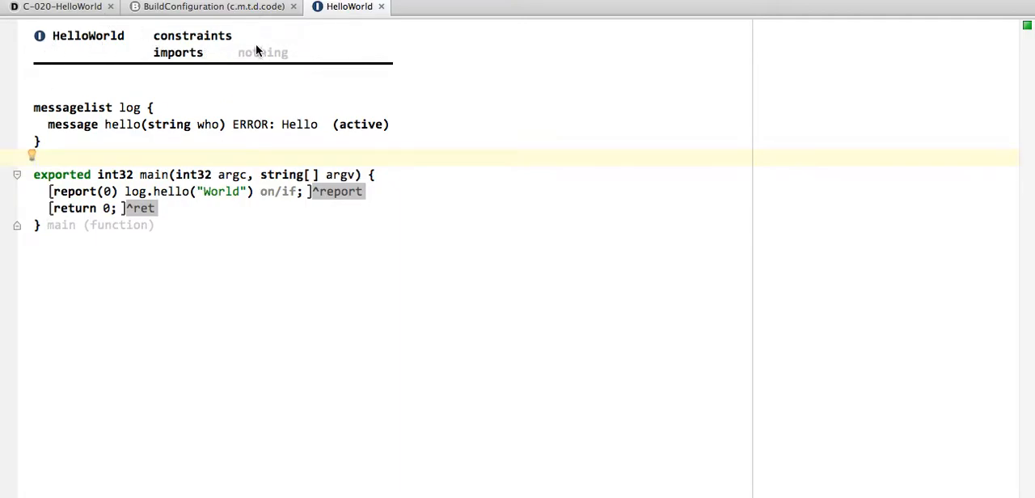
mouse_move(92, 166)
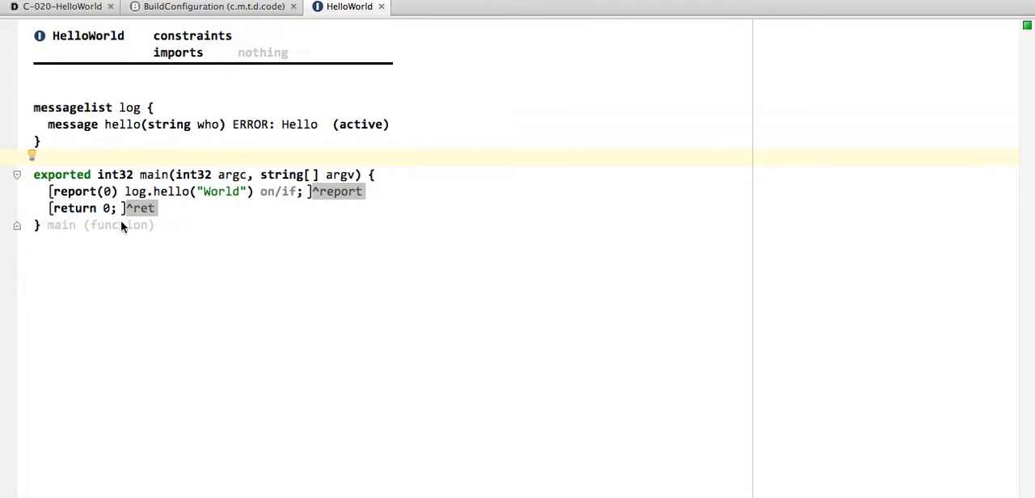
mouse_move(168, 214)
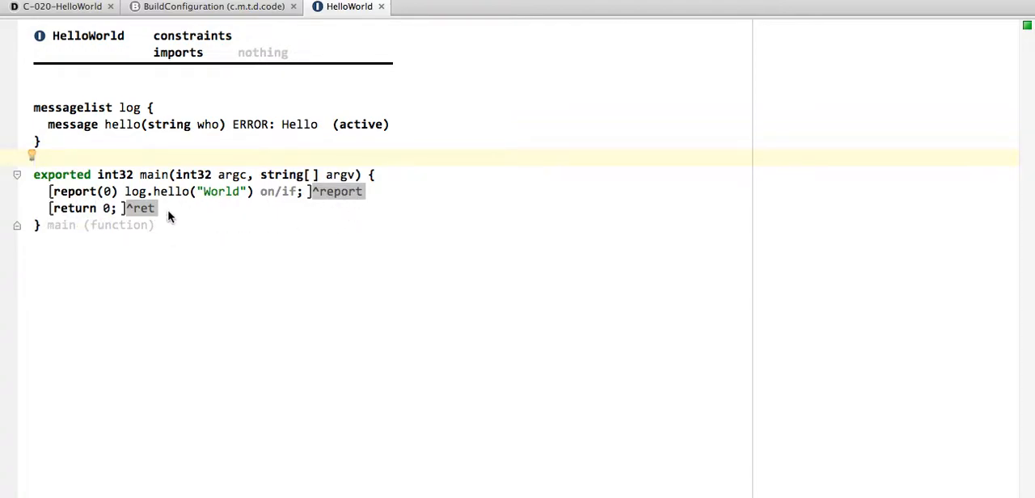
mouse_move(154, 212)
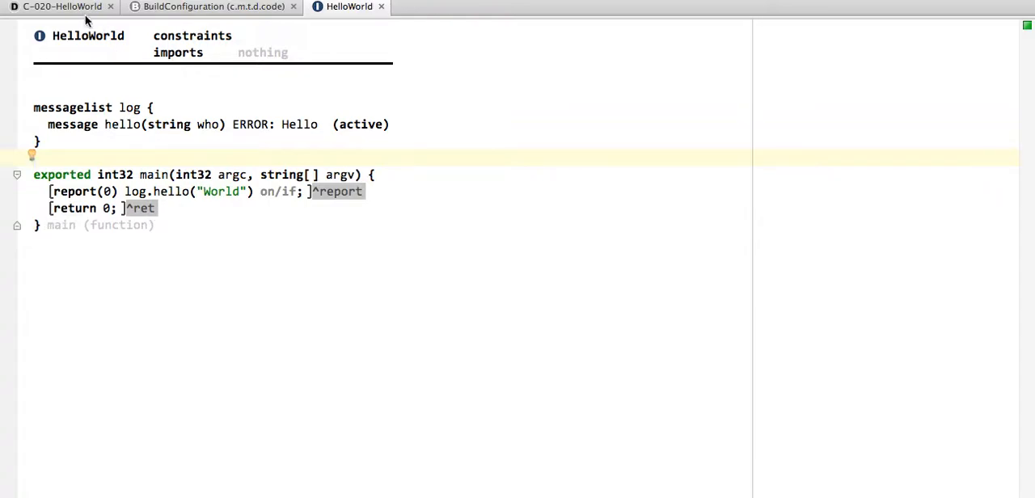
Scroll the document source to the 'Running the Hello World Sample' section.
scroll(down, 3)
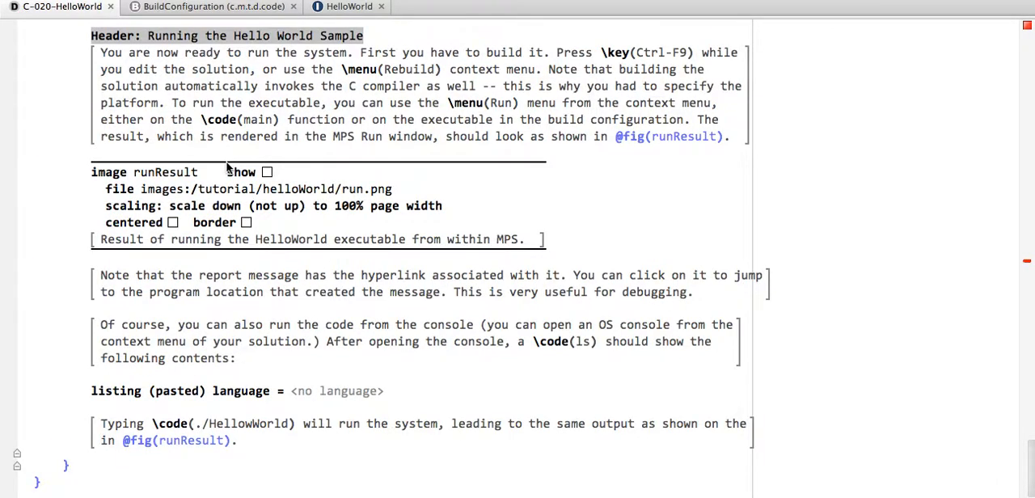
scroll(down, 3)
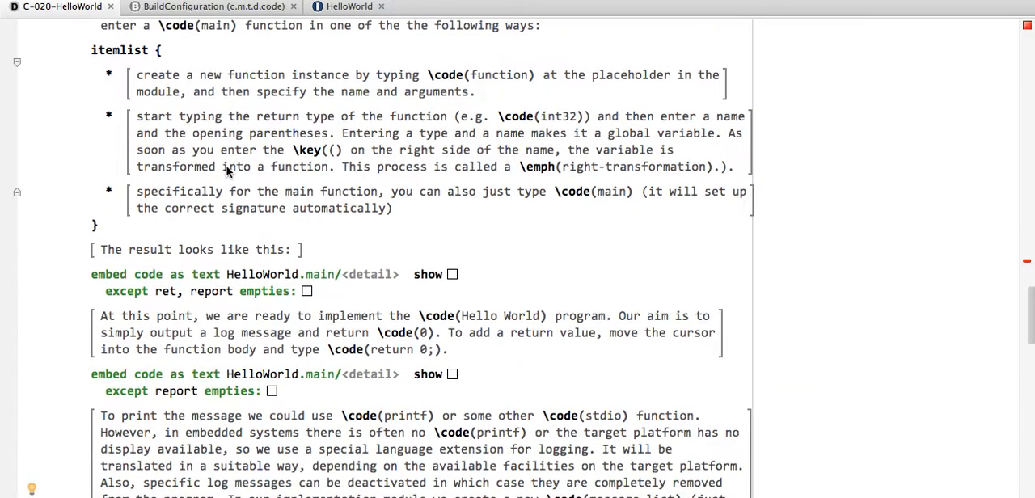
click(348, 7)
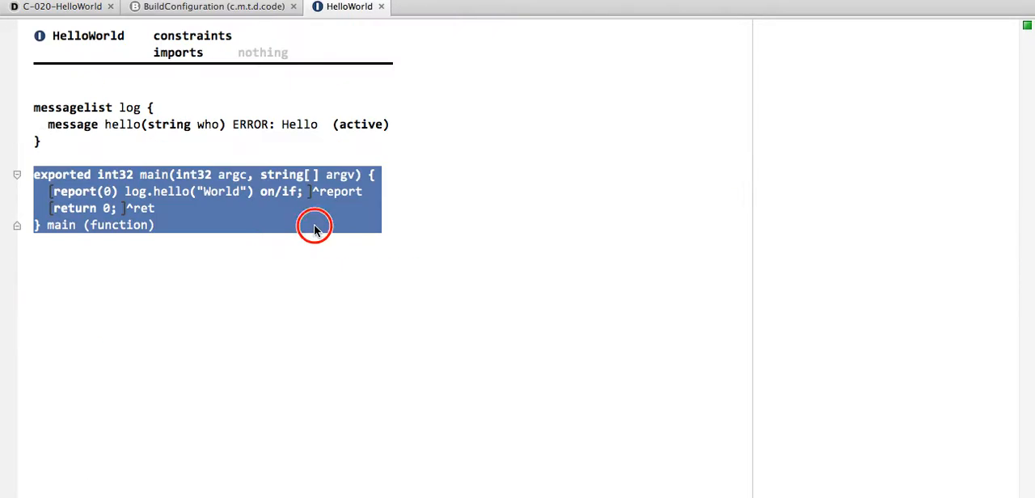
click(57, 7)
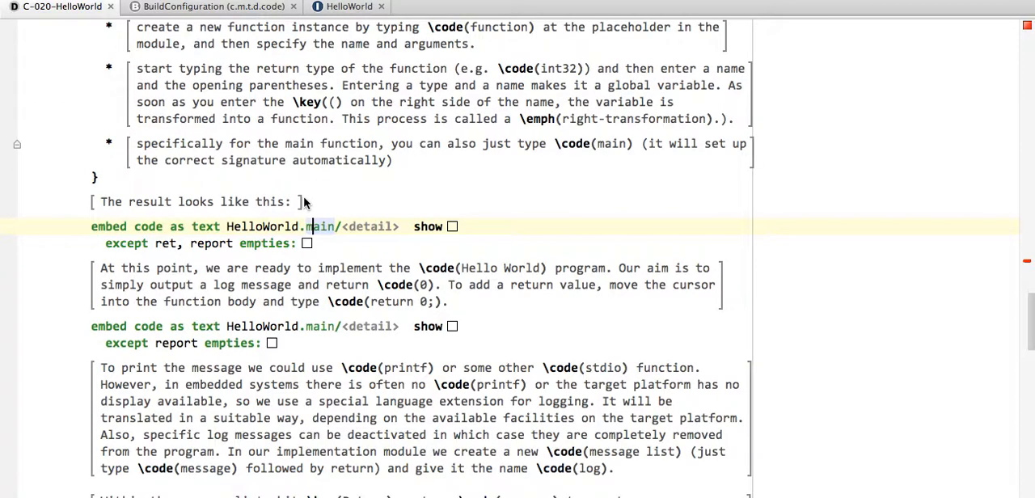
mouse_move(162, 249)
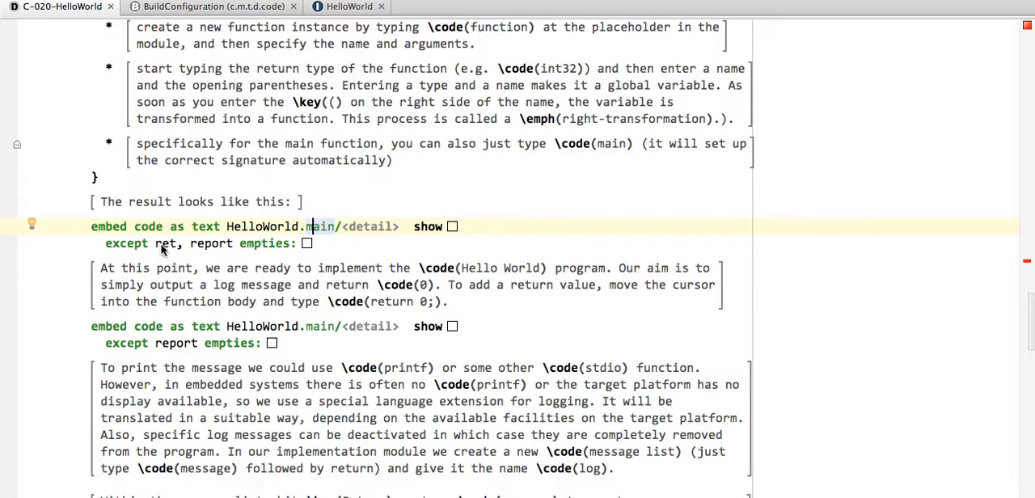
click(348, 6)
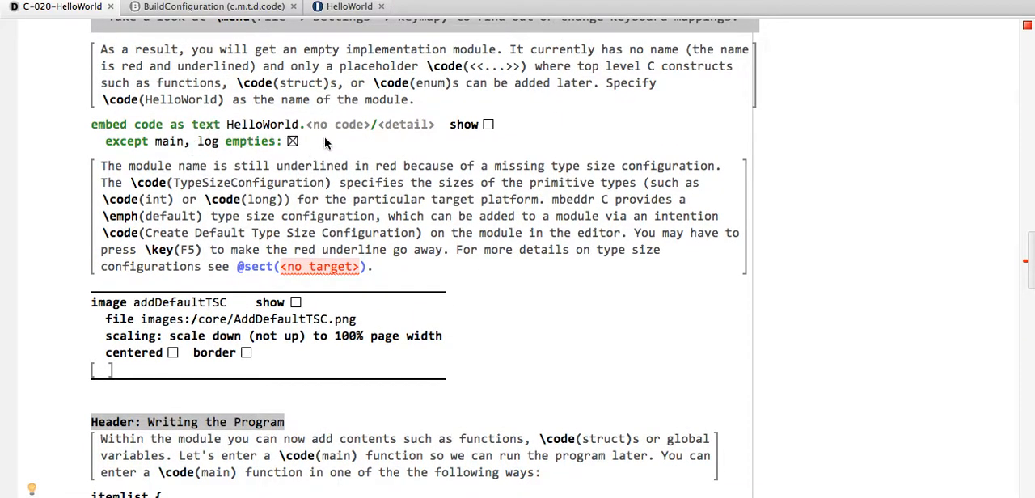
click(348, 6)
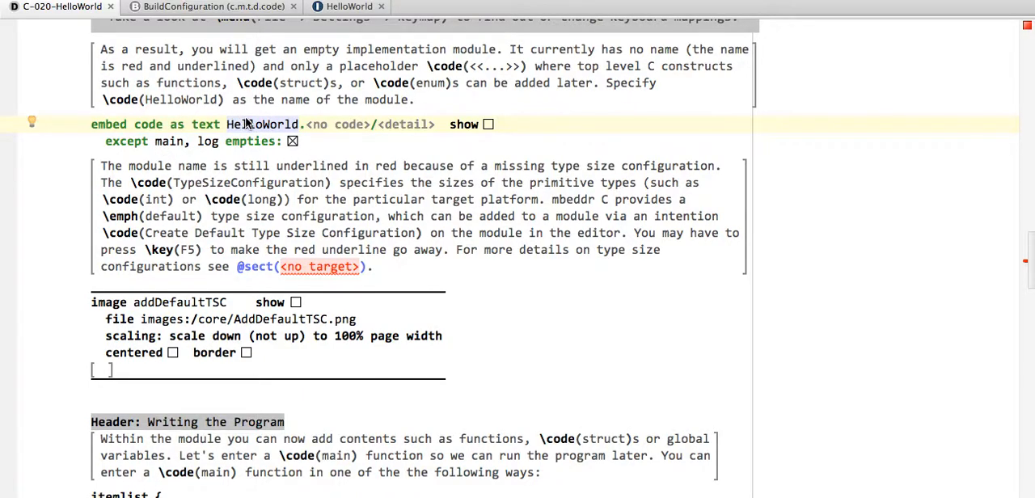
click(349, 6)
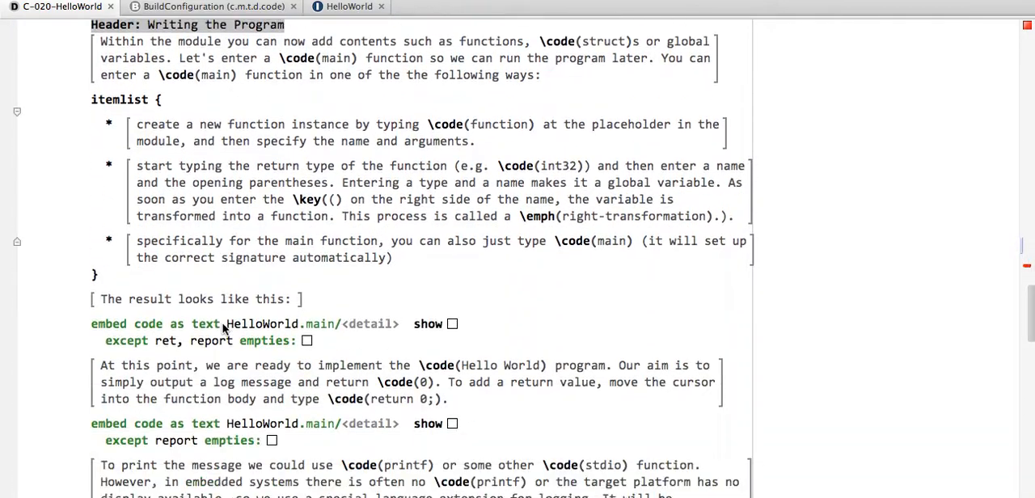
Show the empty main, main returning 0, log message list and full main embeds inline.
scroll(down, 3)
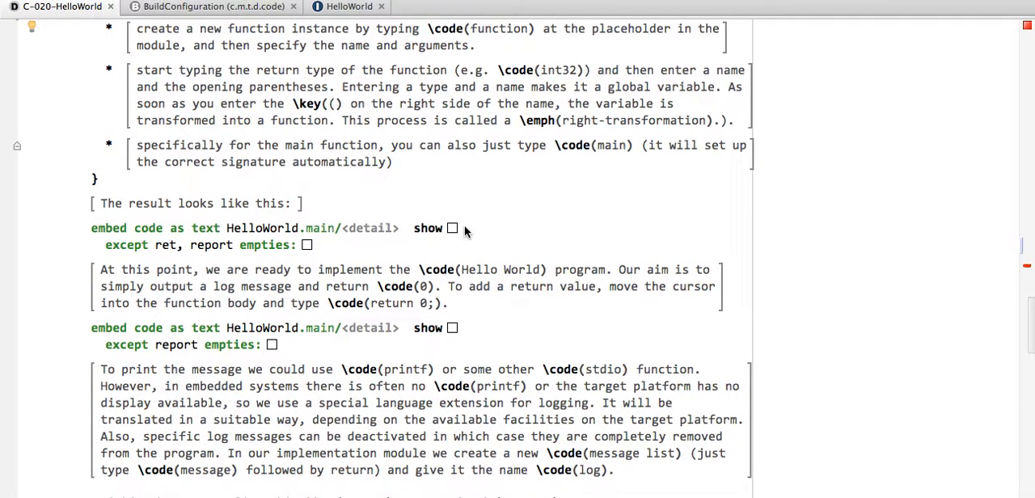
click(453, 228)
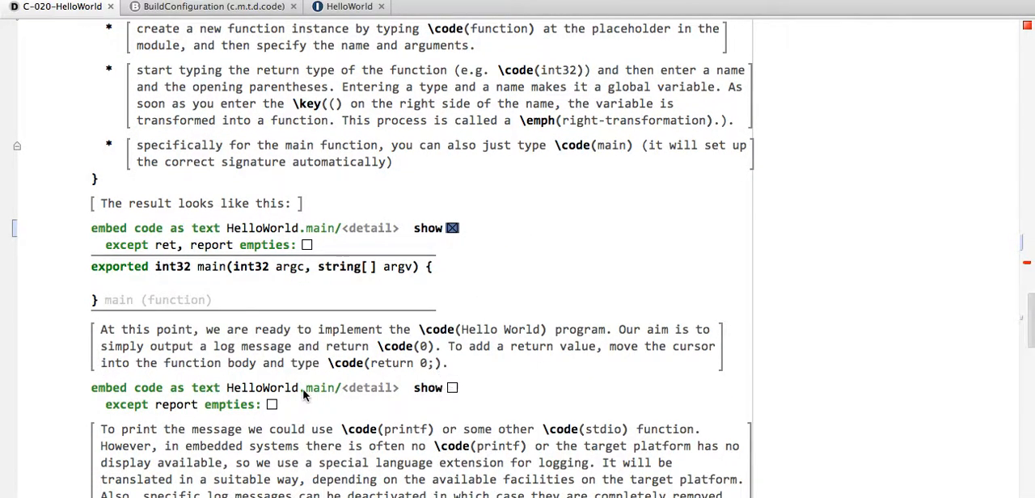
click(452, 387)
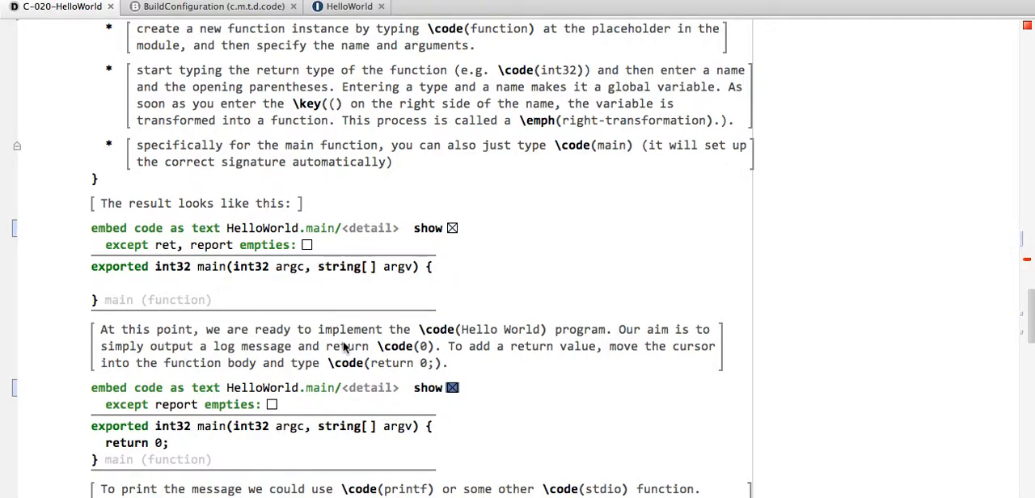
scroll(down, 3)
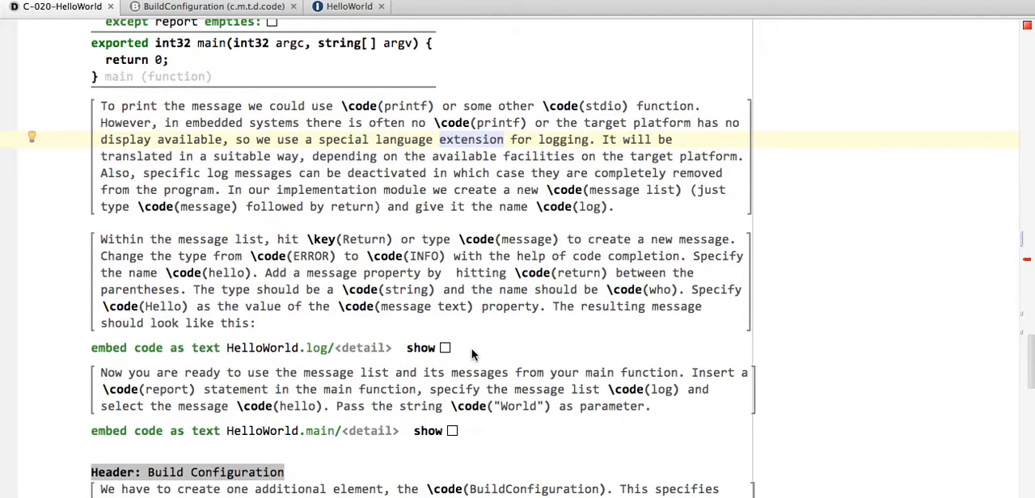
click(444, 348)
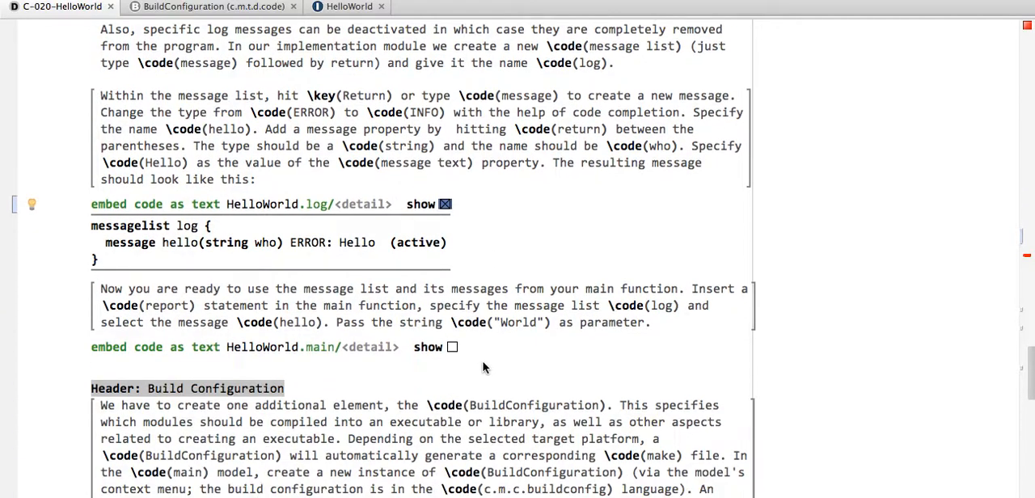
click(452, 347)
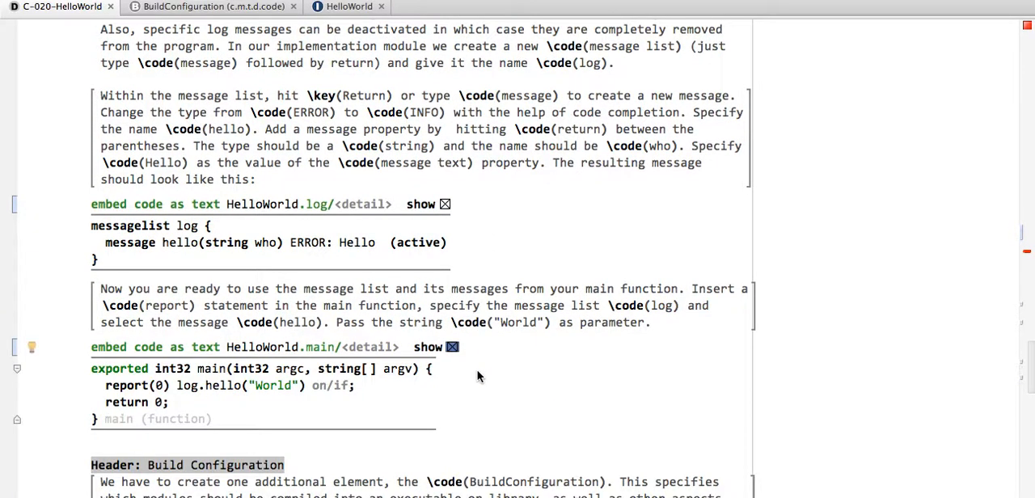
scroll(down, 3)
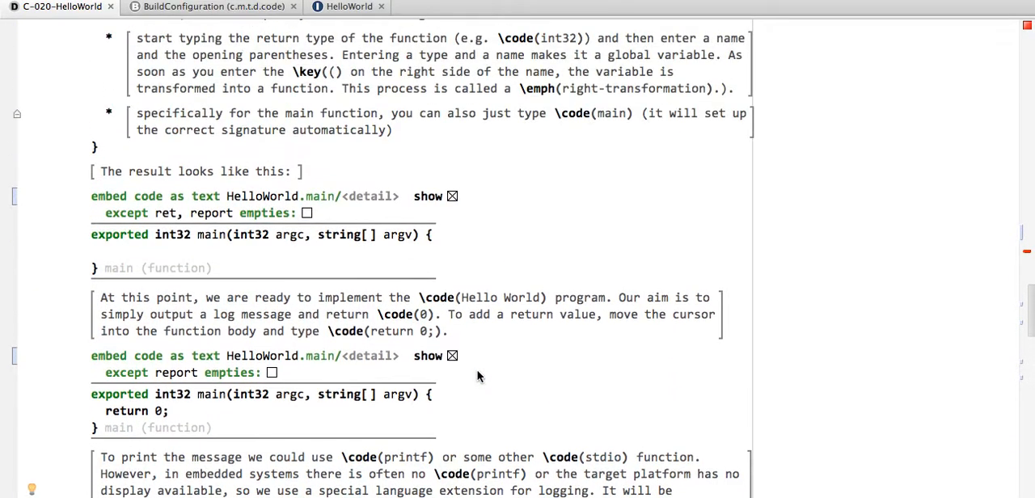
click(347, 7)
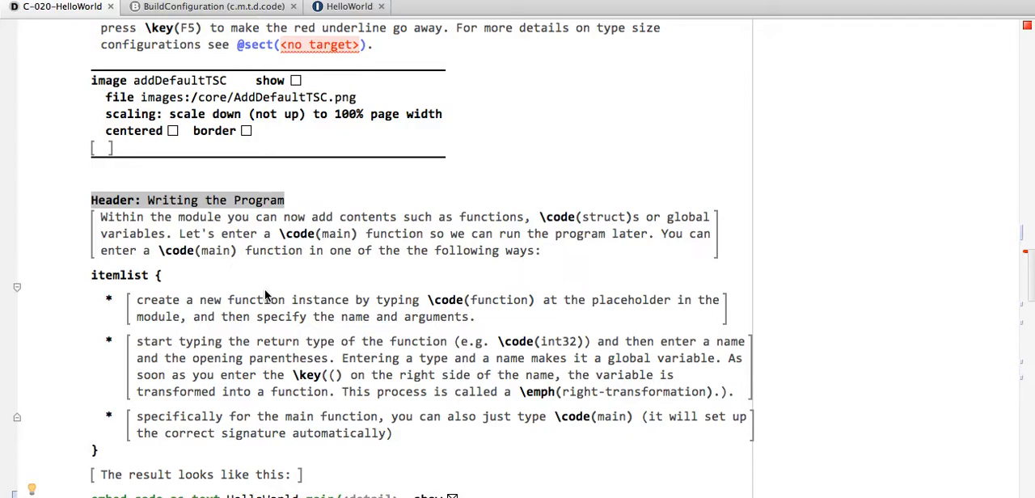
mouse_move(242, 338)
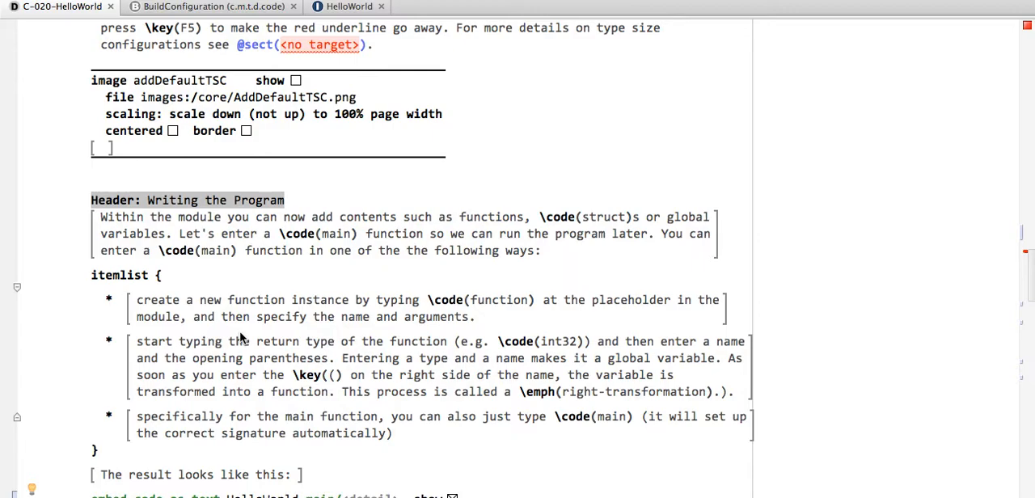
mouse_move(234, 317)
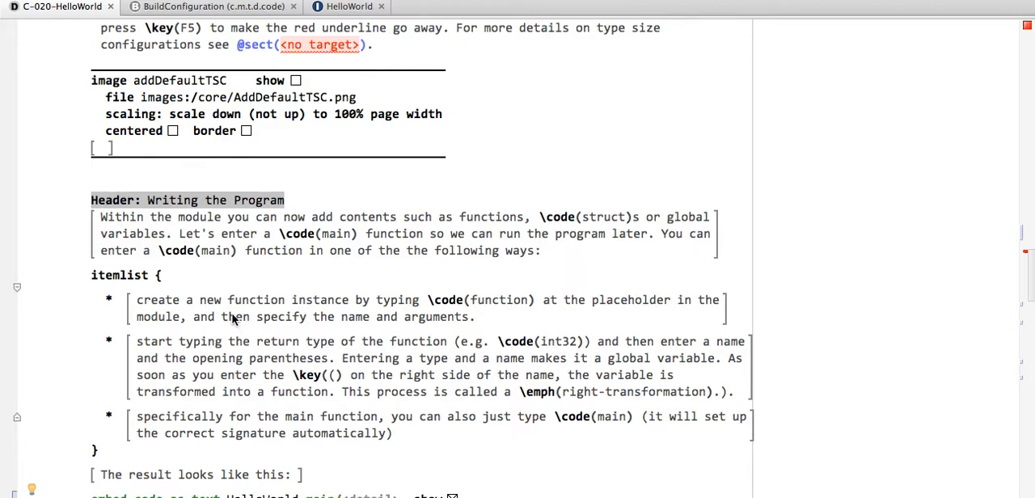
mouse_move(430, 49)
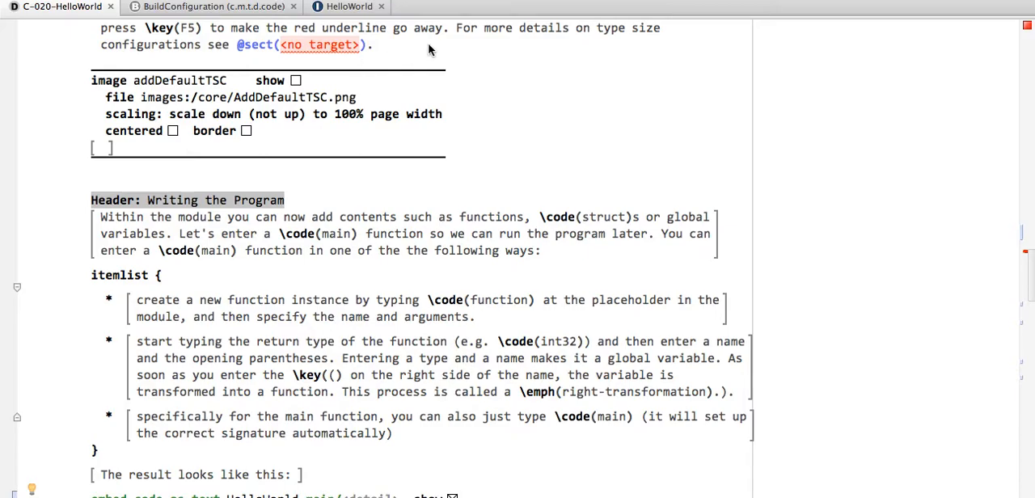